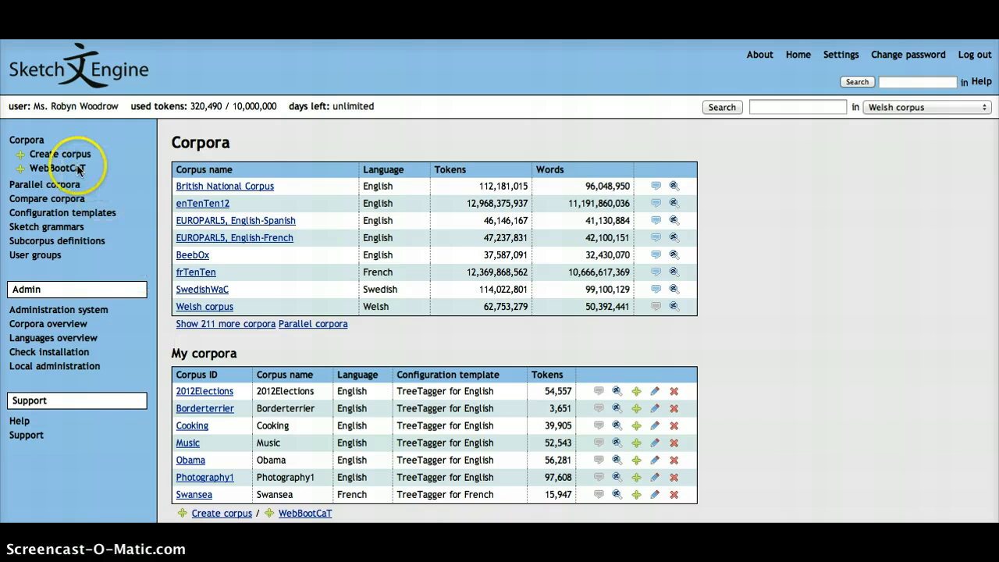
- Launch the new-corpus wizard via Create corpus in the Corpora sidebar
click(60, 154)
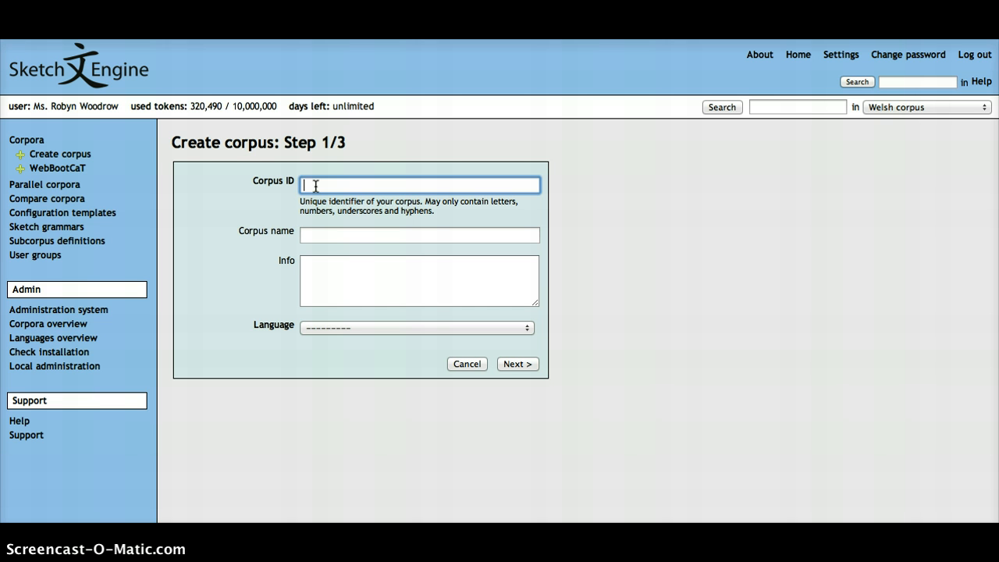
- Enter corpus ID 'Guitar_Webdemo' and name 'GuitarCorpus' using the autocomplete suggestions
text(Guitar_Webdemo)
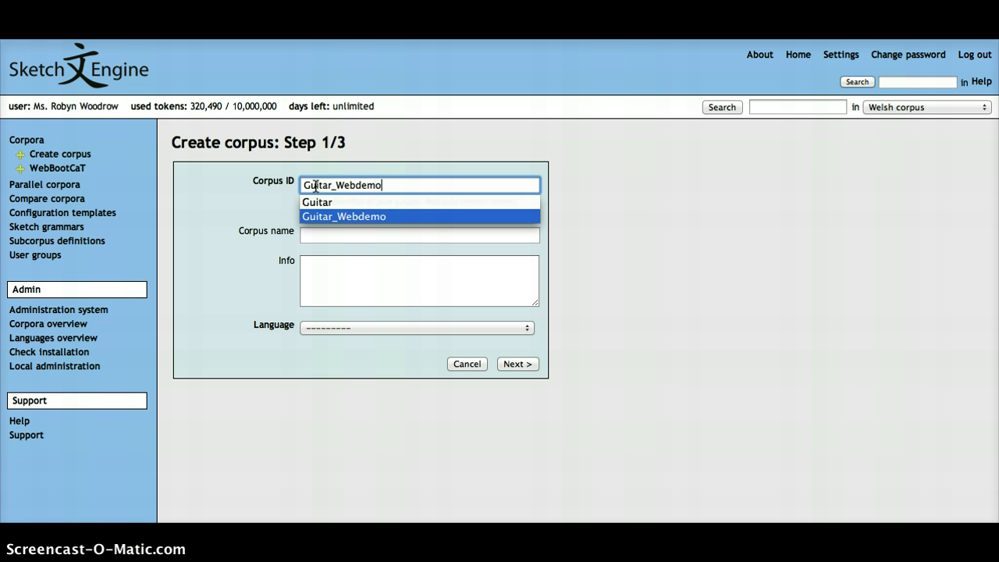
click(514, 186)
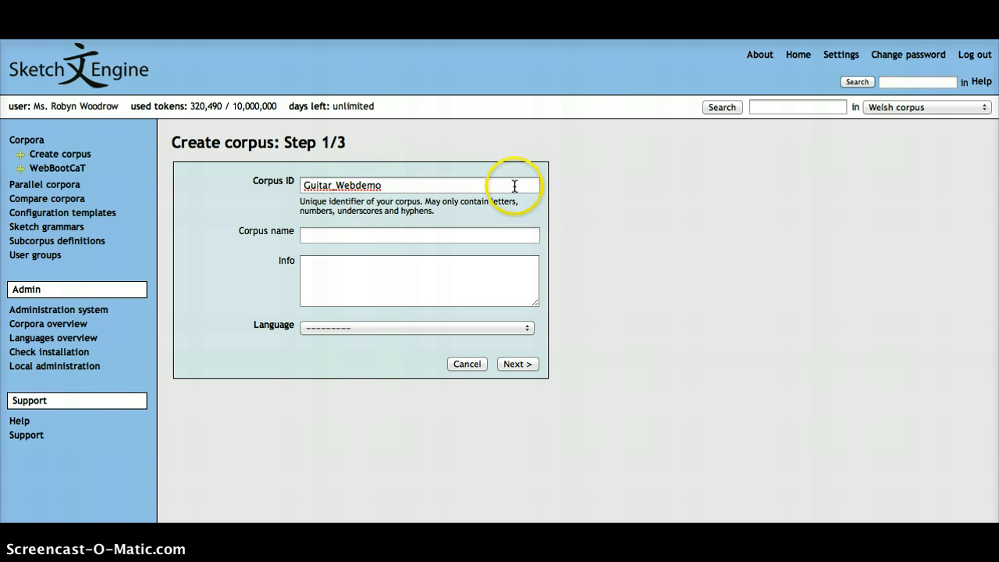
mouse_move(617, 193)
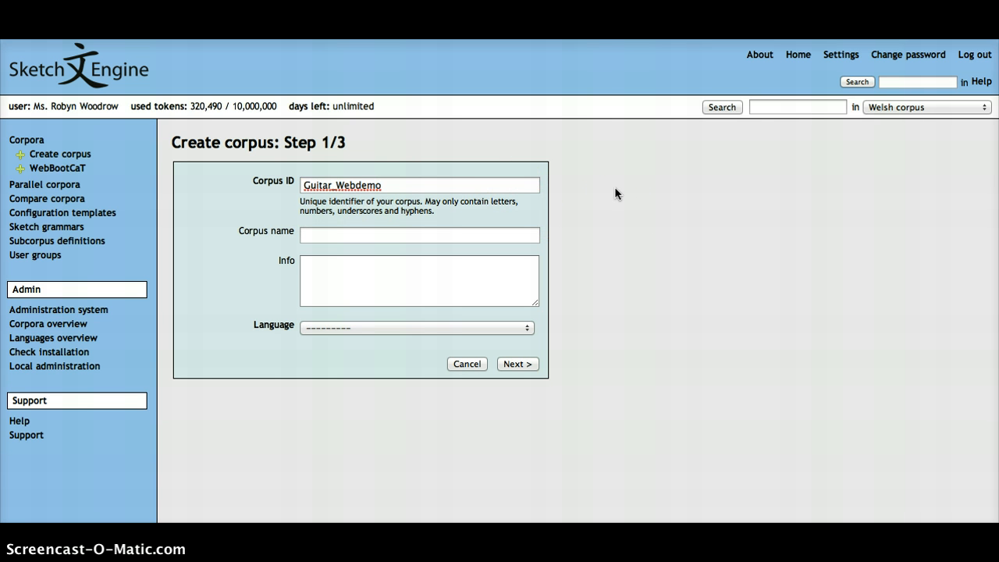
click(420, 234)
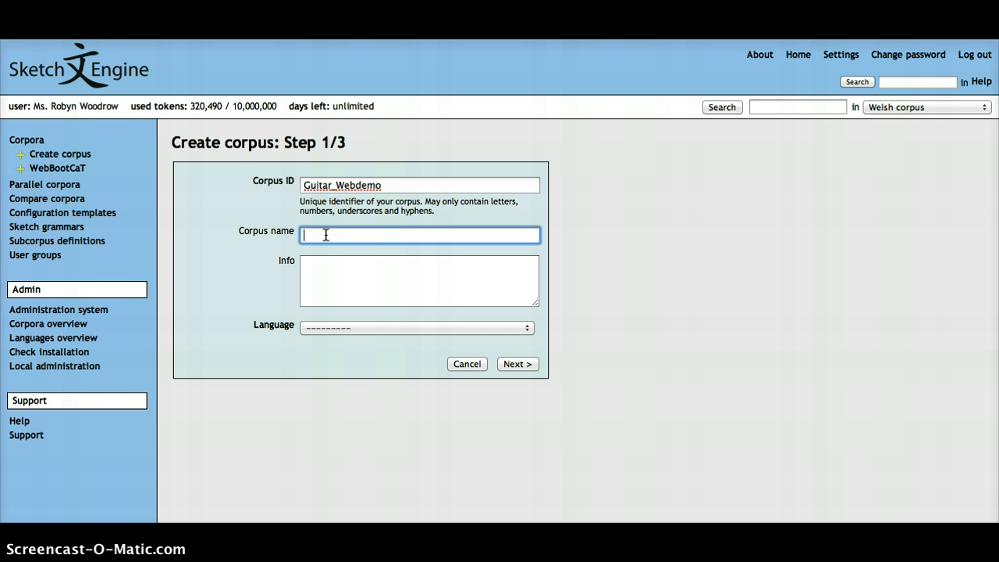
text(Guitar)
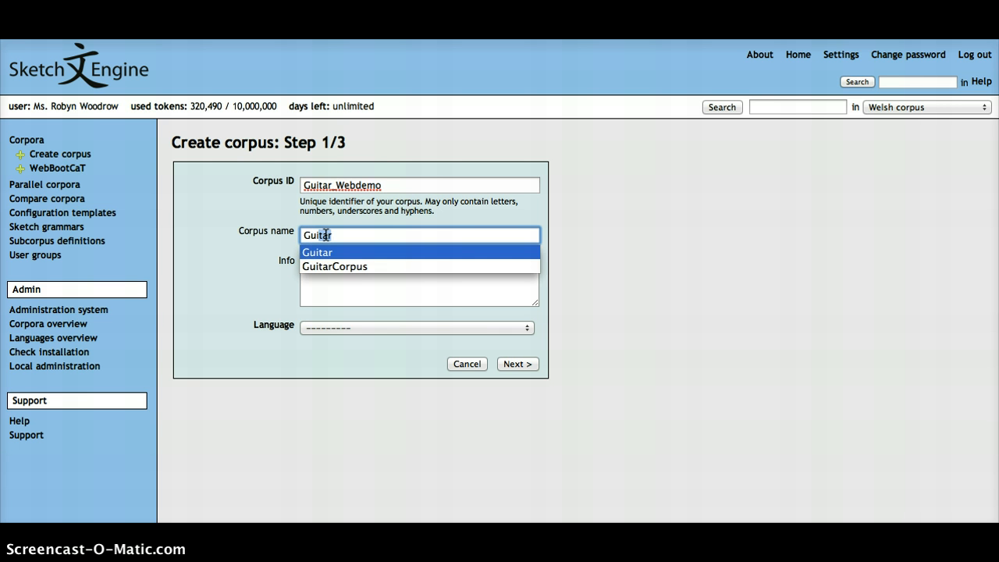
click(334, 267)
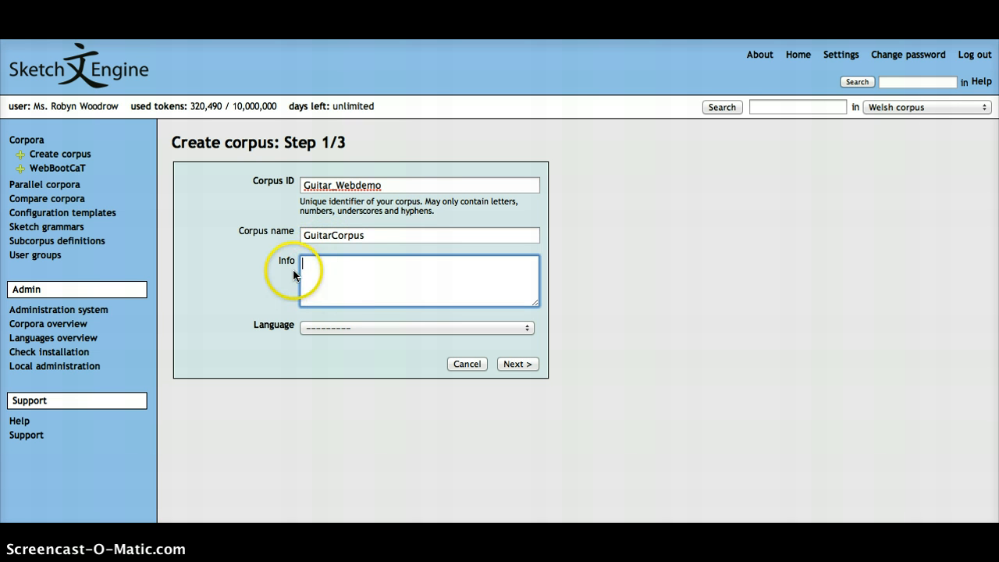
mouse_move(362, 280)
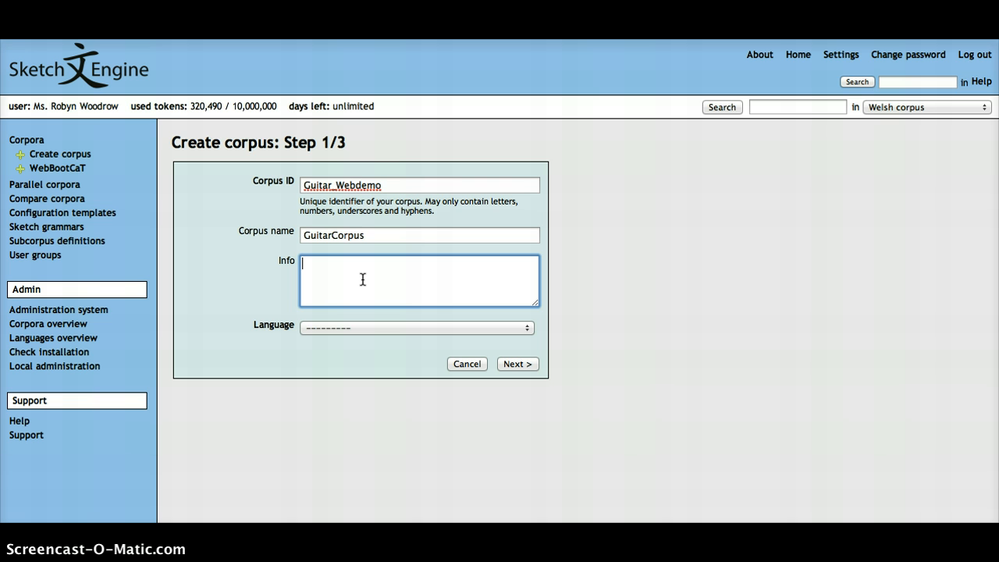
- Fill Info with 'This is the Info speech bubble.' and set the language to English
text(This i)
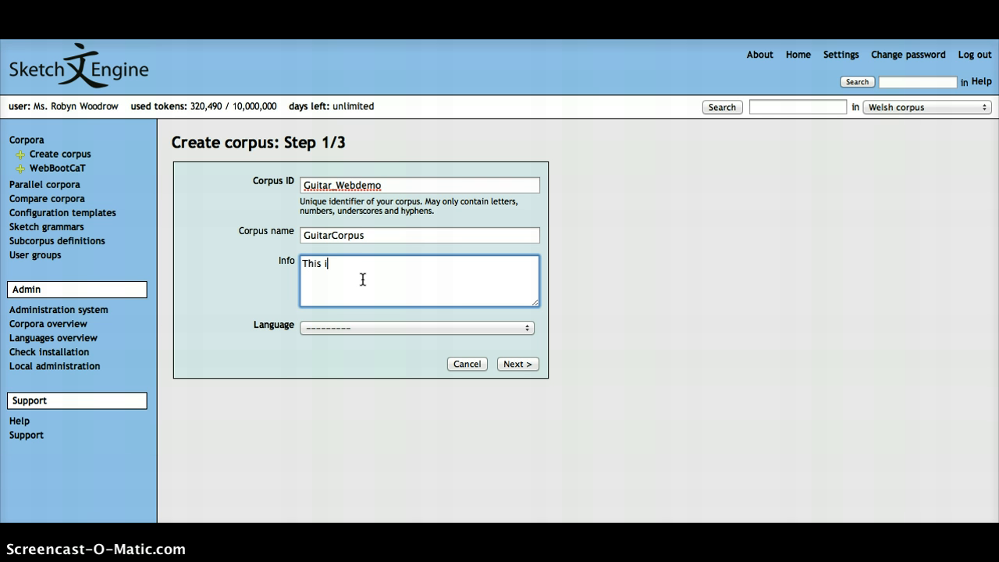
text(s the l)
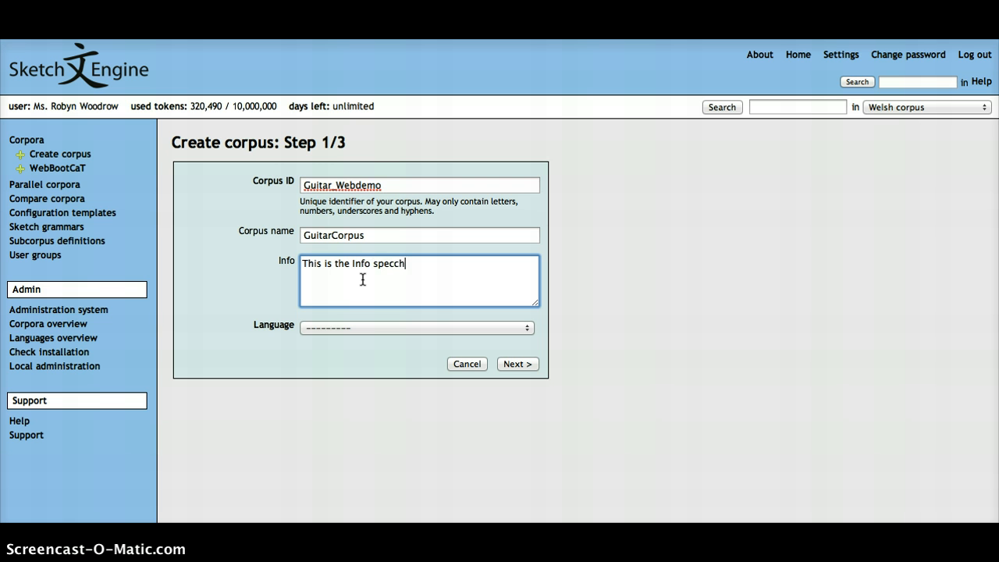
text(bu)
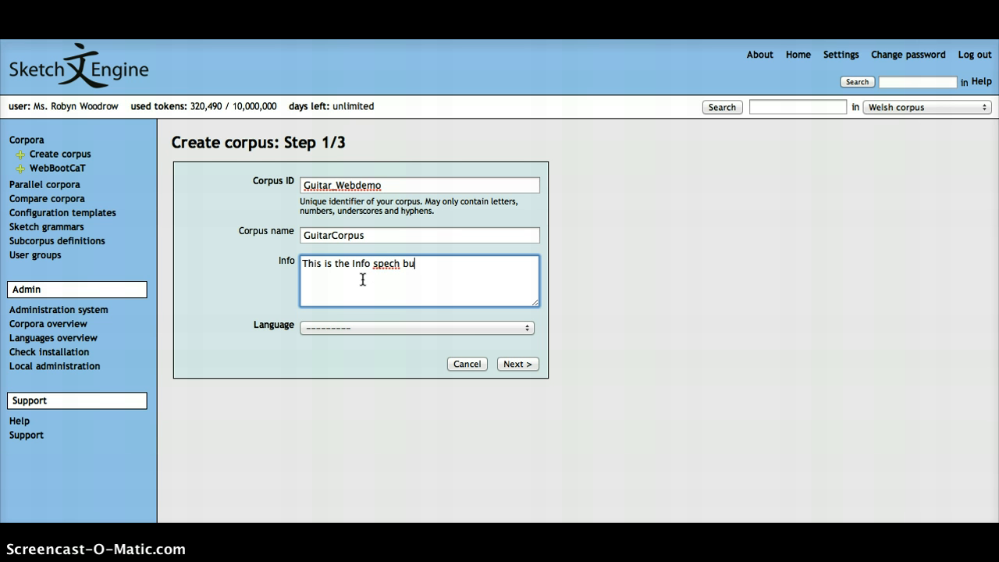
text(bble.)
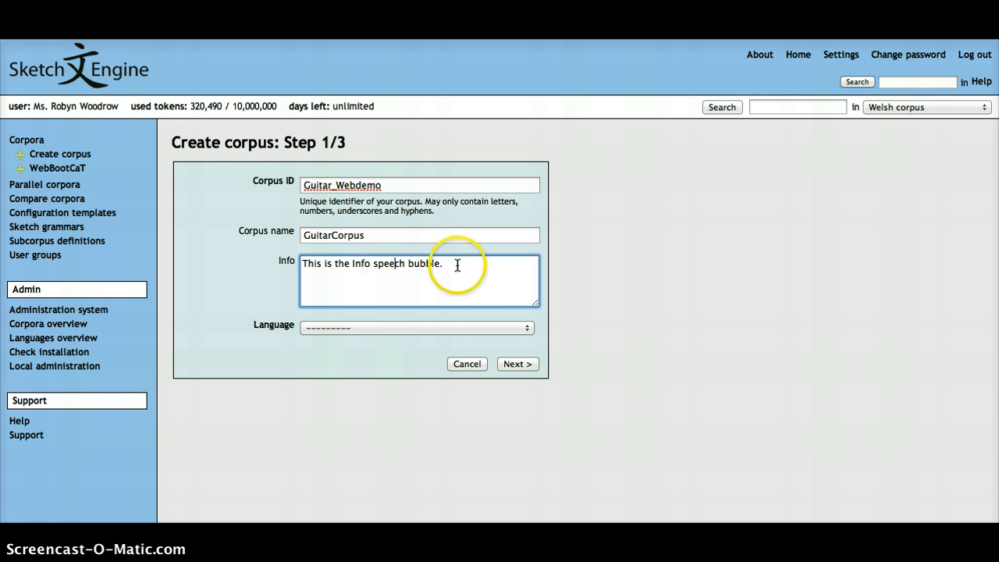
mouse_move(632, 279)
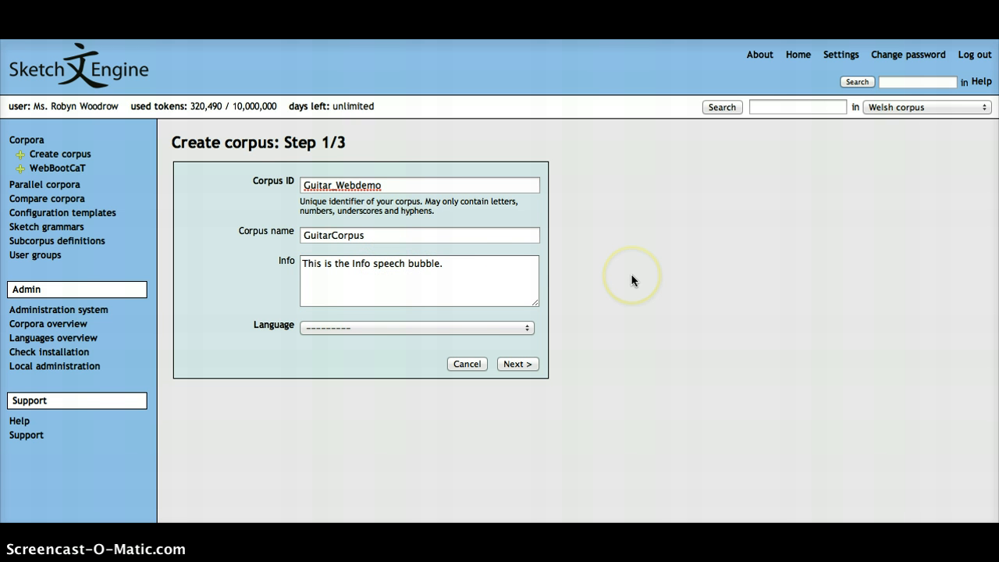
click(416, 327)
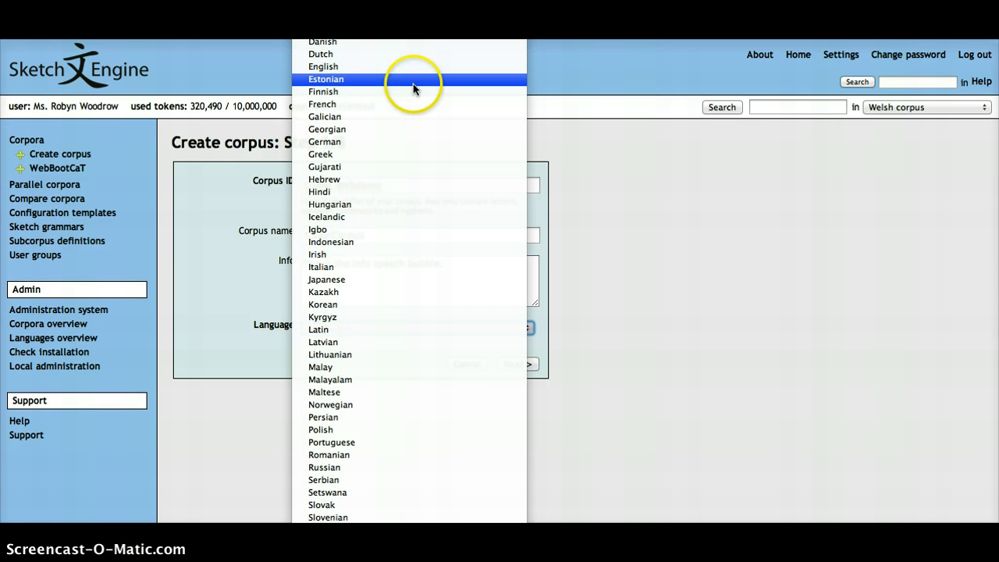
click(323, 67)
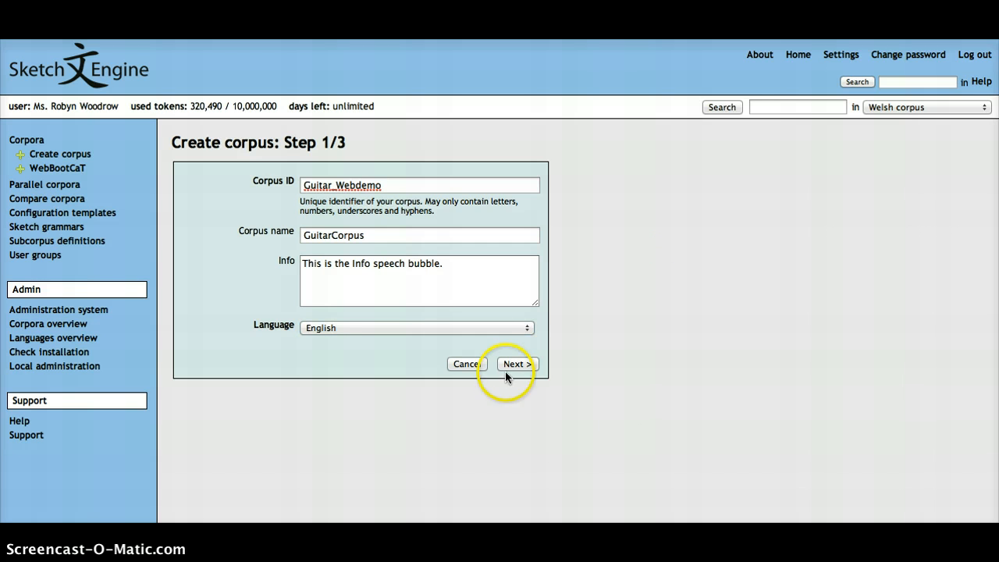
- Advance to step 2 and select the 'TreeTagger for English' configuration template
click(517, 364)
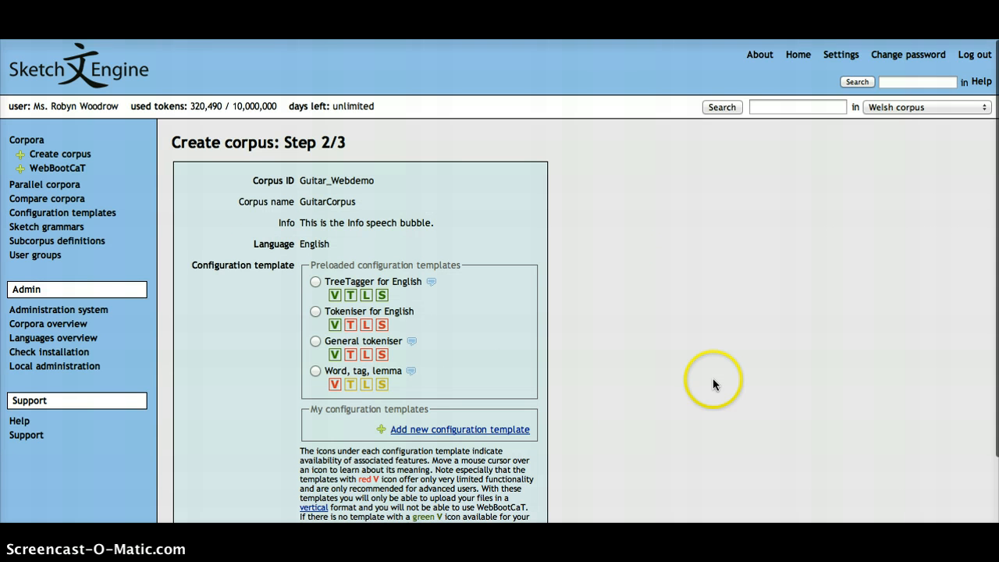
scroll(down, 3)
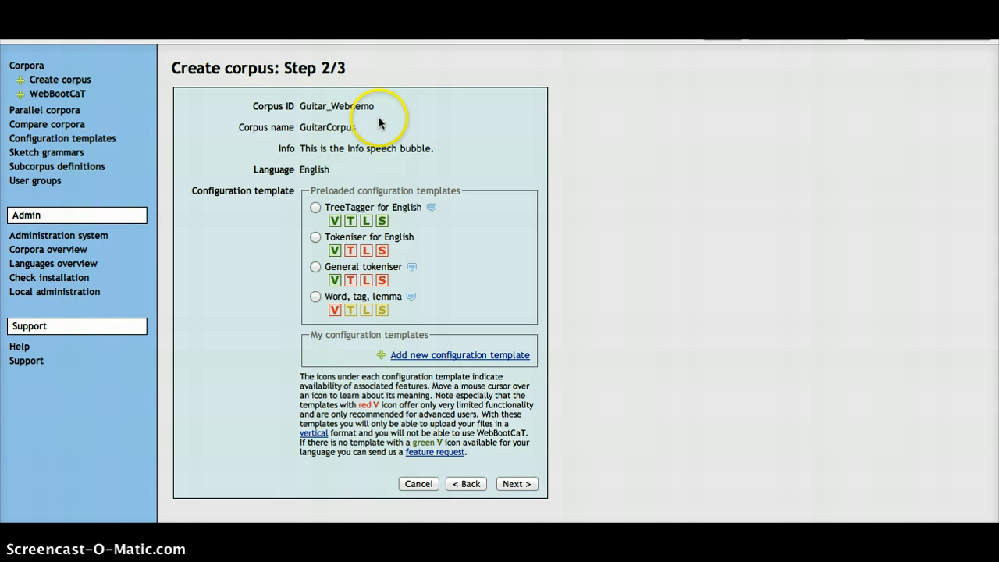
mouse_move(405, 148)
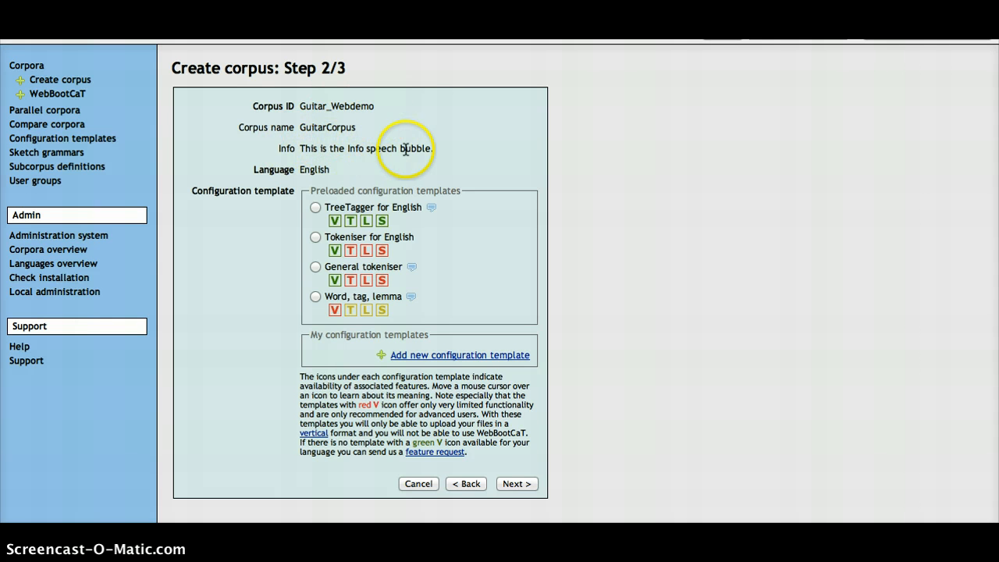
mouse_move(555, 162)
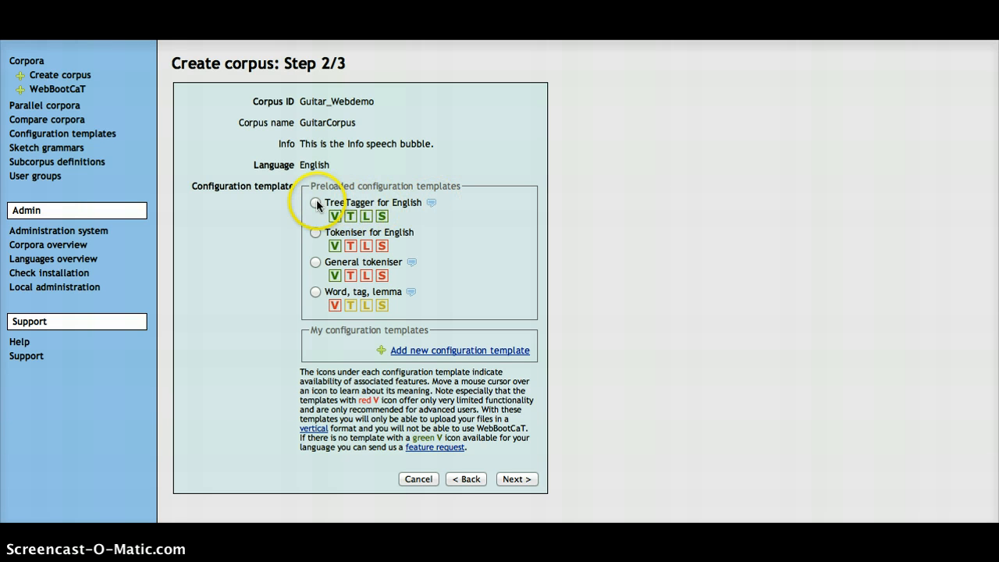
click(316, 203)
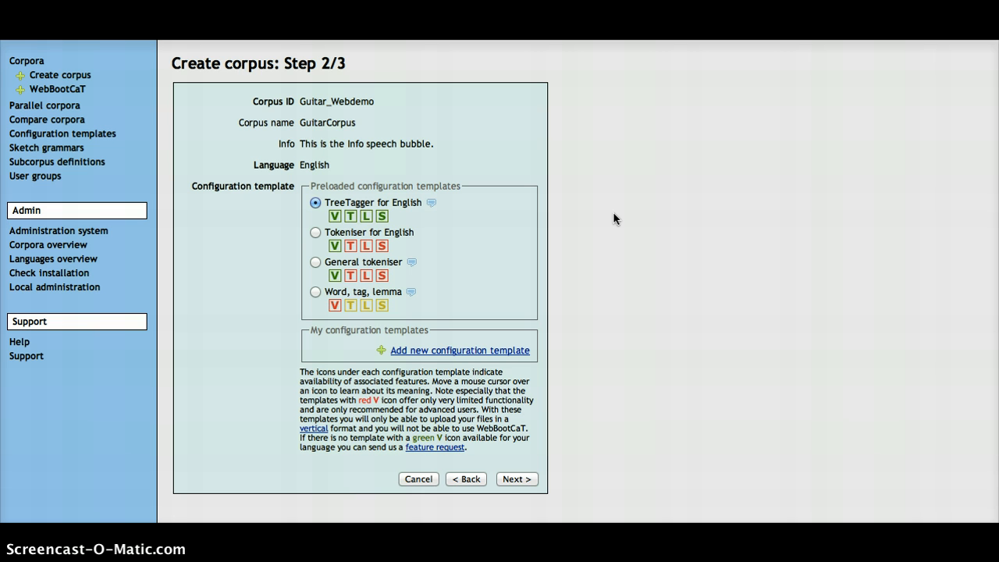
mouse_move(445, 218)
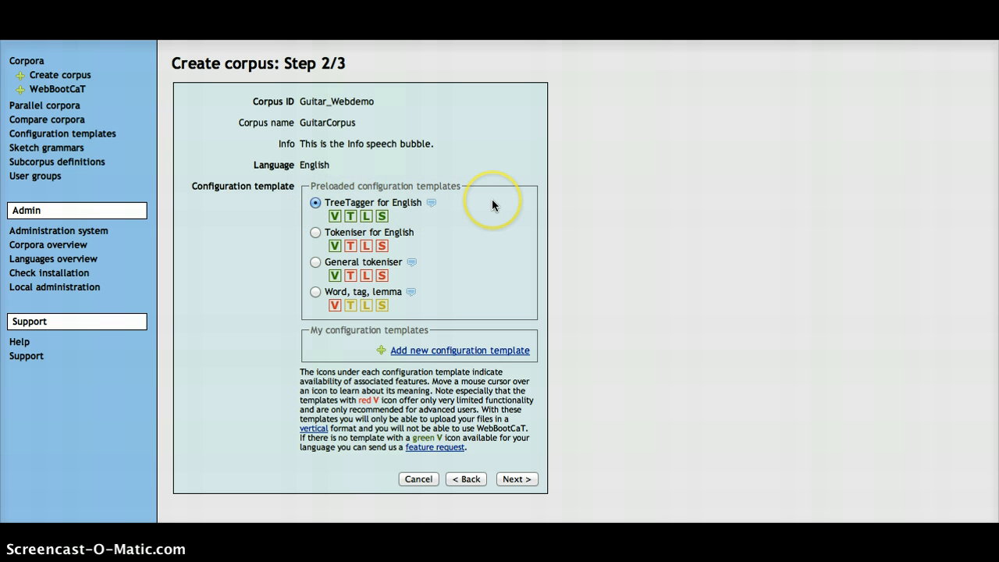
mouse_move(443, 324)
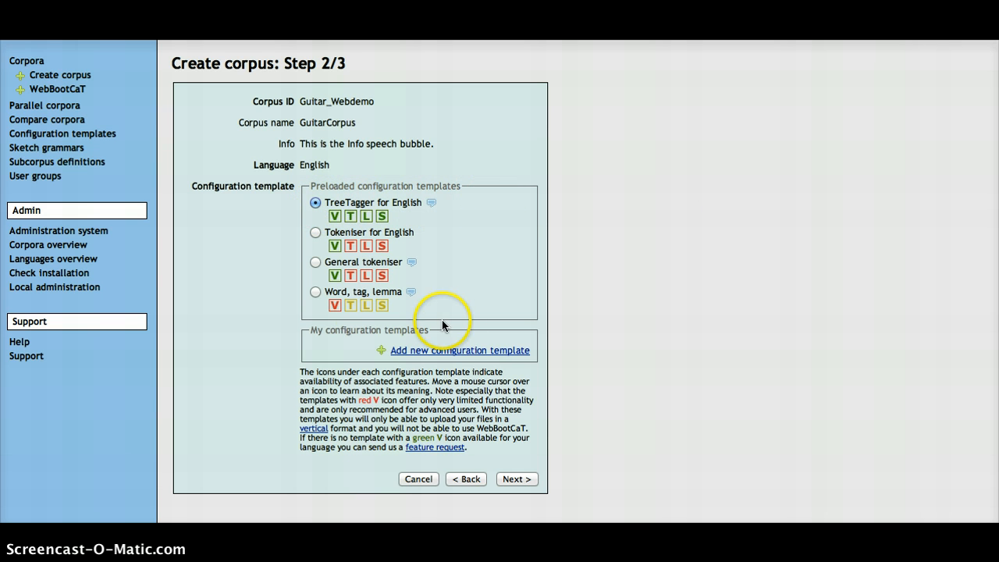
mouse_move(627, 328)
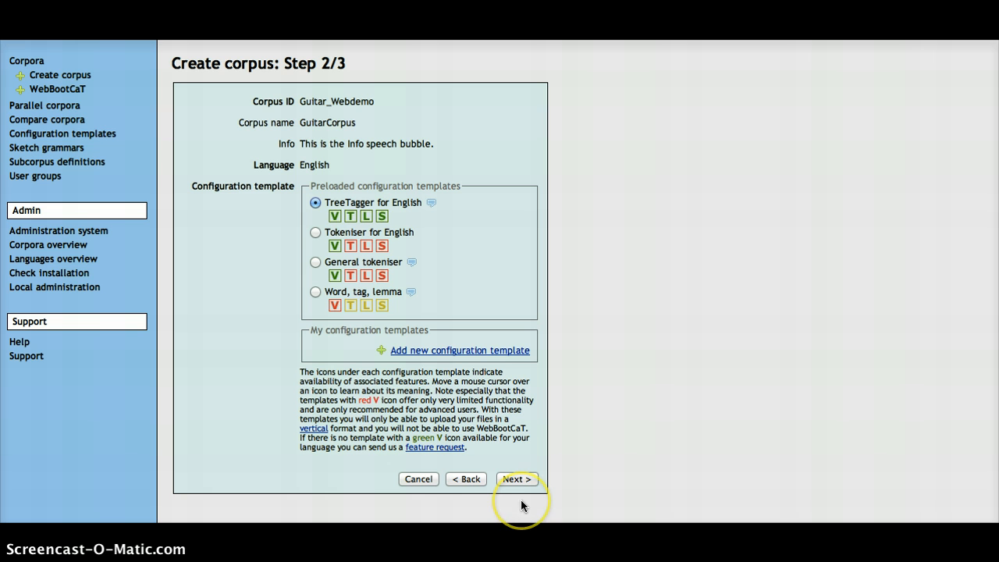
mouse_move(574, 480)
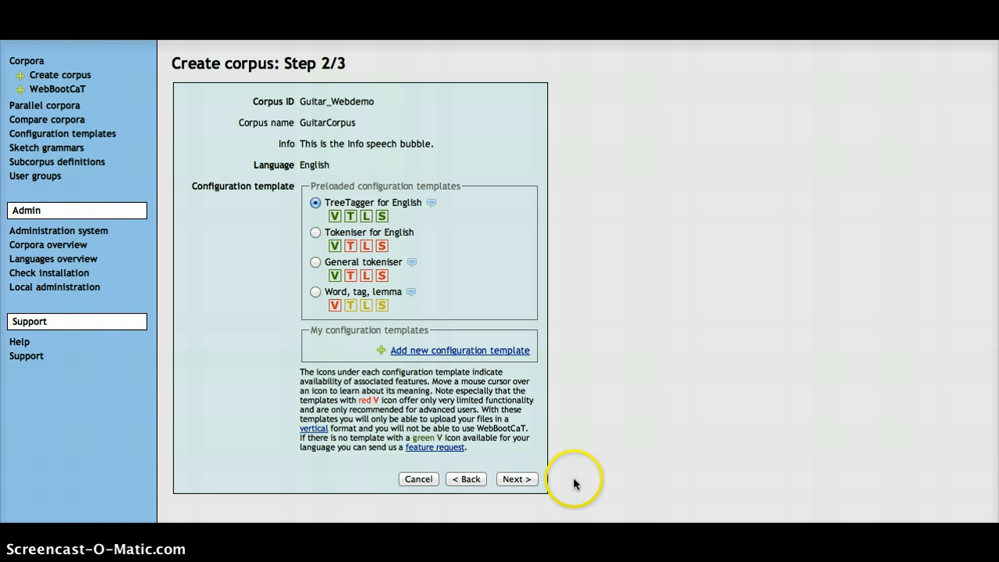
- Advance to step 3 and select English PennTB-TreeTagger 2.2 as the sketch grammar
click(516, 479)
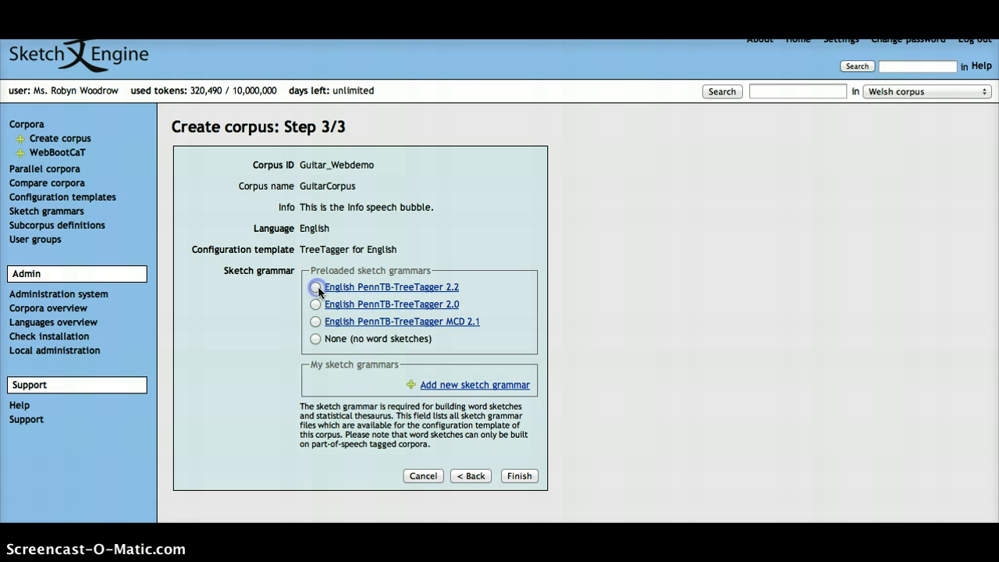
click(316, 286)
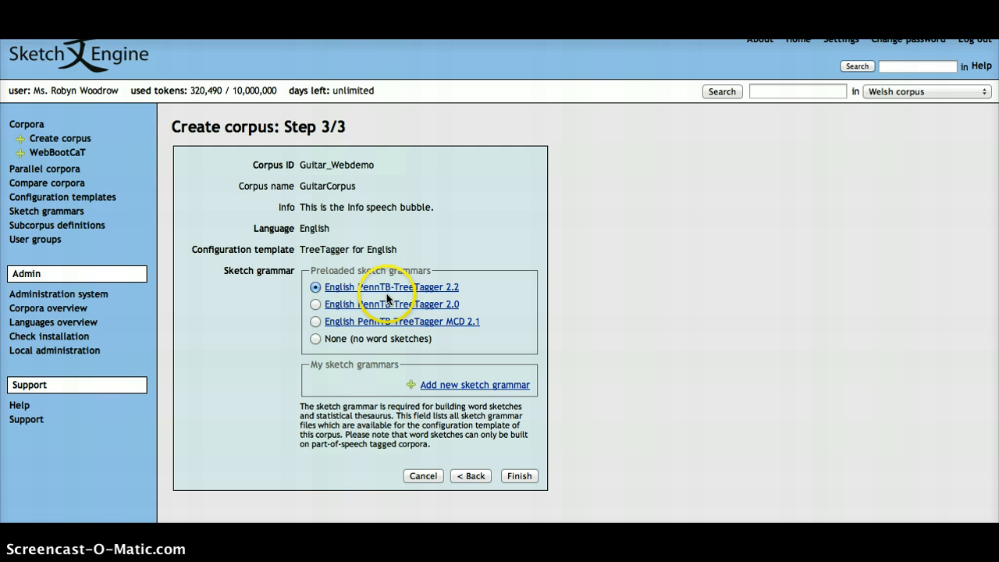
mouse_move(392, 287)
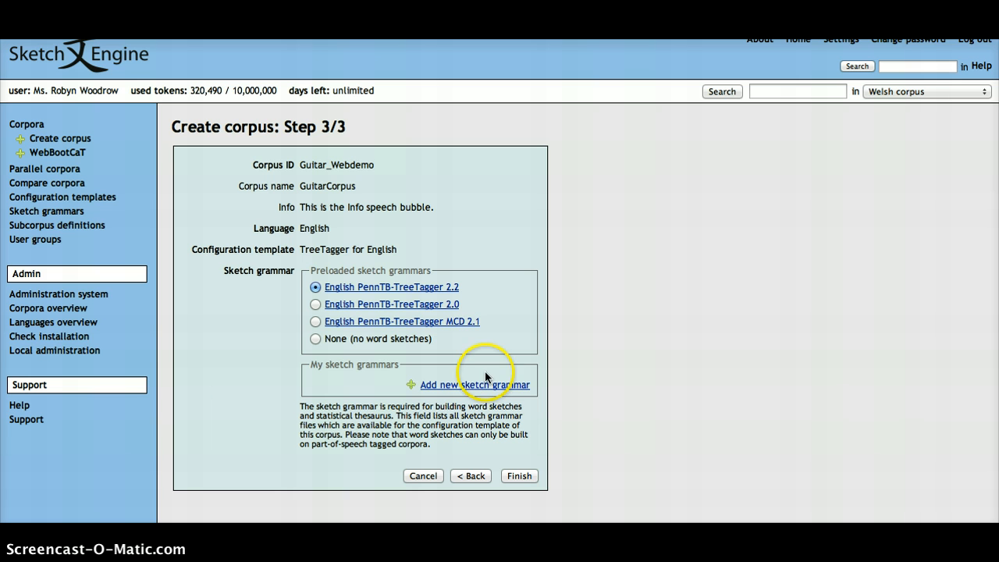
mouse_move(607, 388)
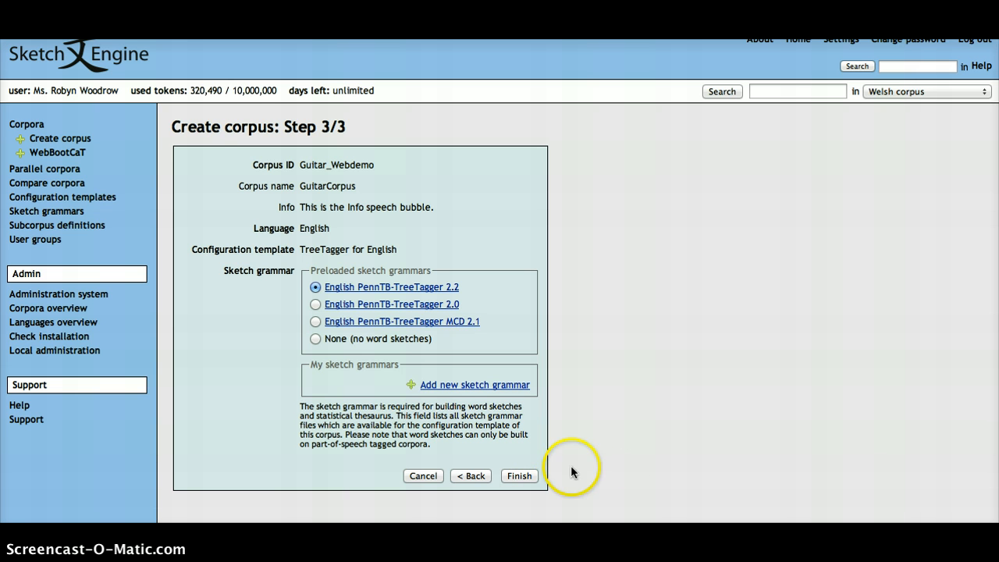
- Finish the wizard, creating an empty GuitarCorpus
click(518, 476)
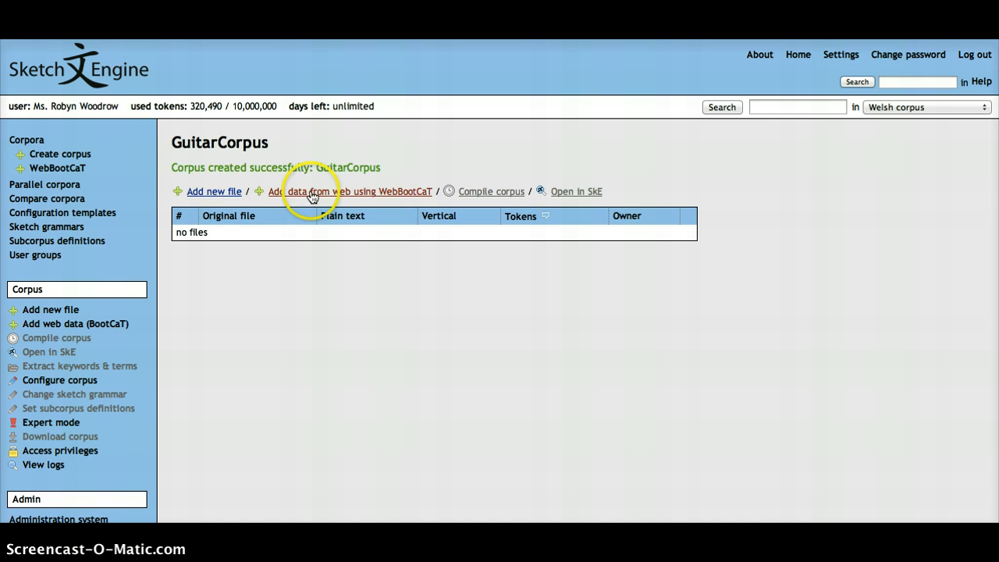
mouse_move(400, 171)
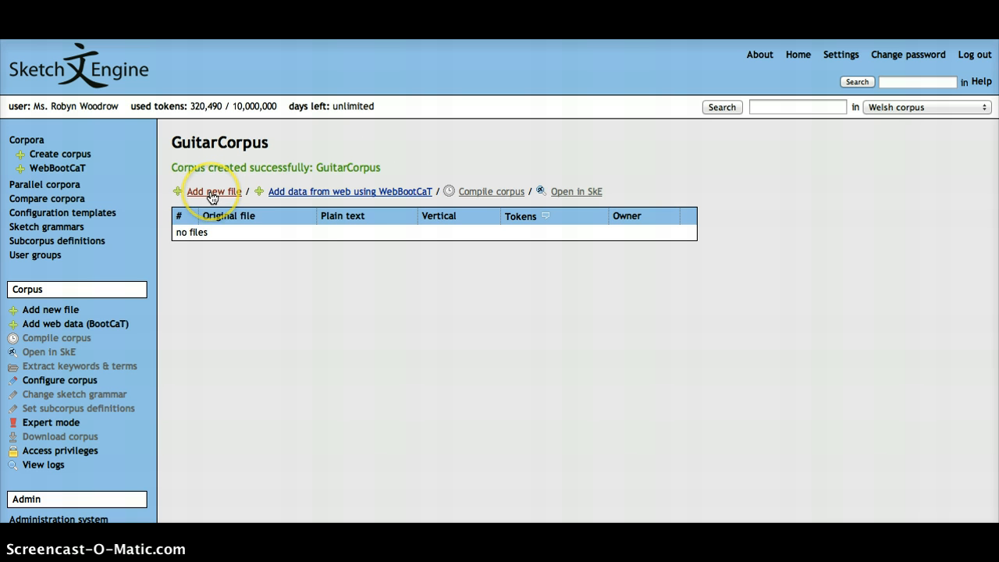
- Add a new file to GuitarCorpus, settling on Upload from disk after briefly trying Paste text
click(213, 191)
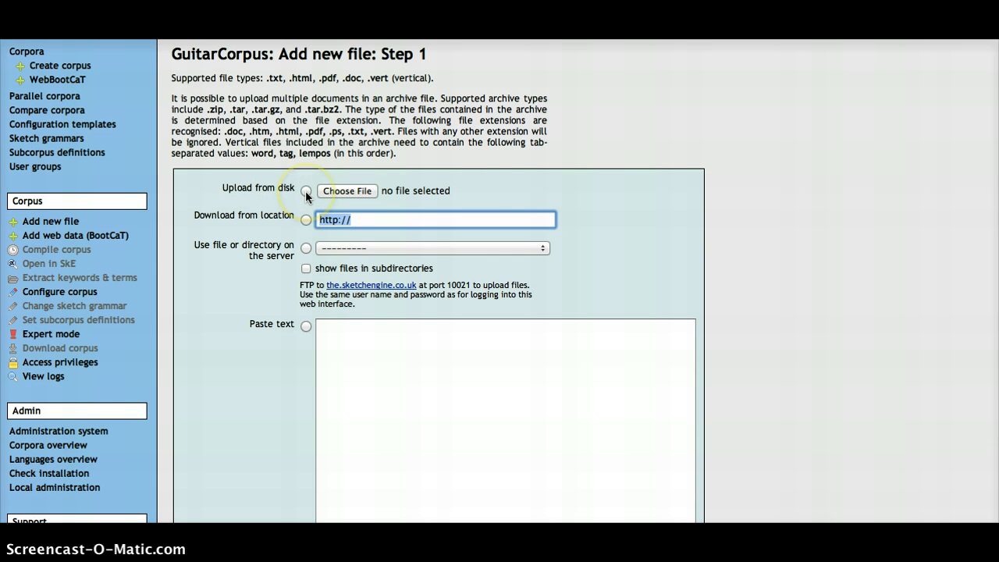
click(306, 191)
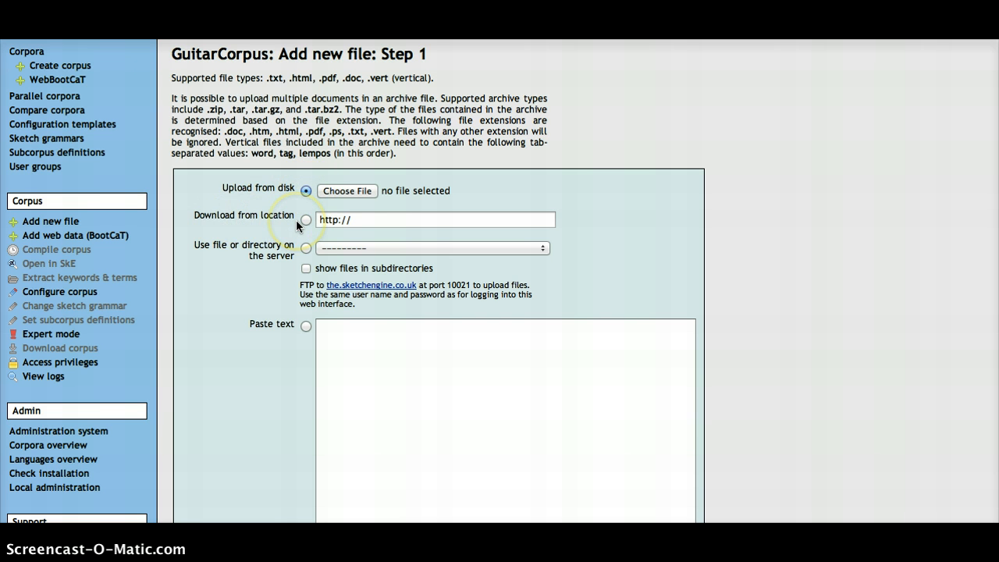
mouse_move(304, 261)
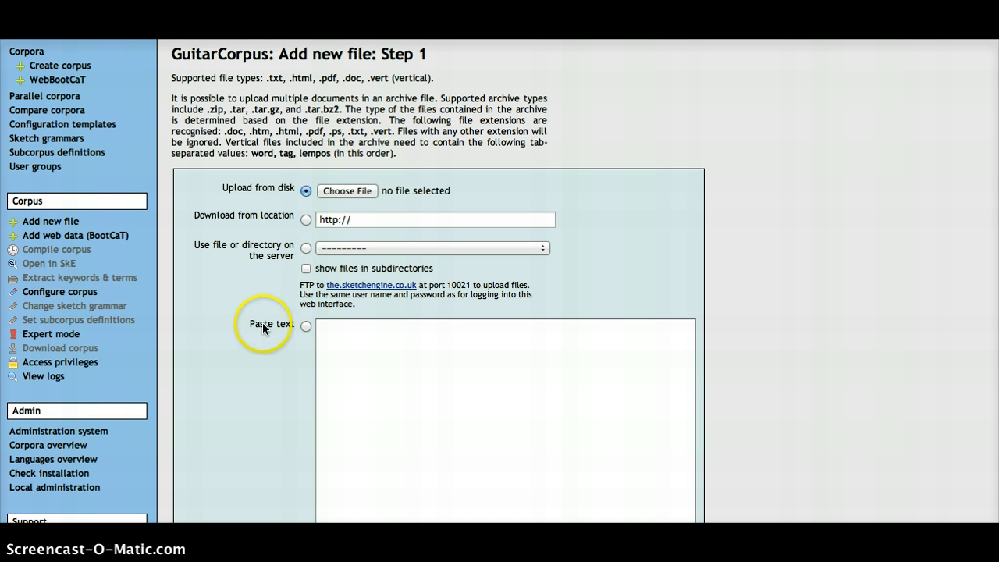
click(306, 326)
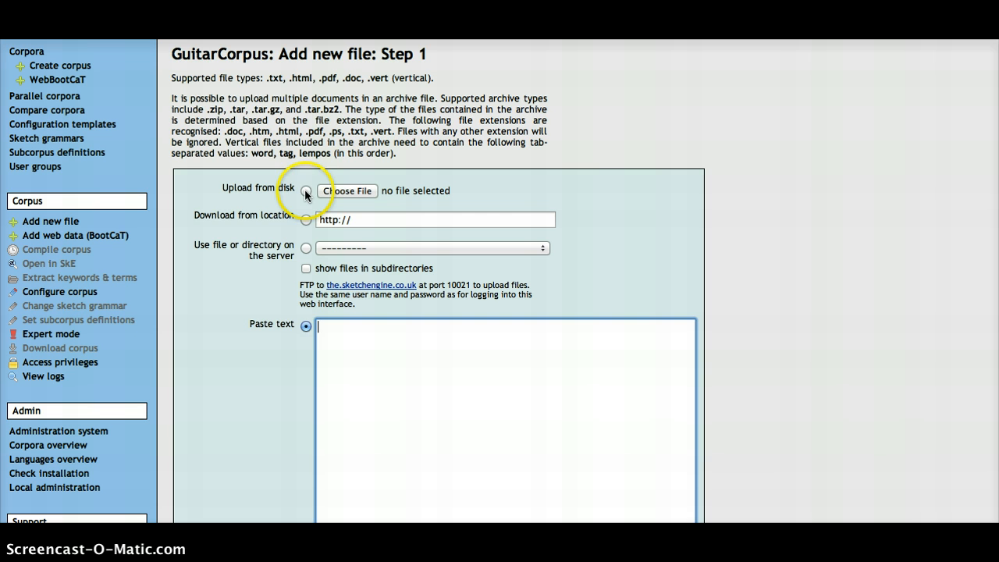
click(306, 192)
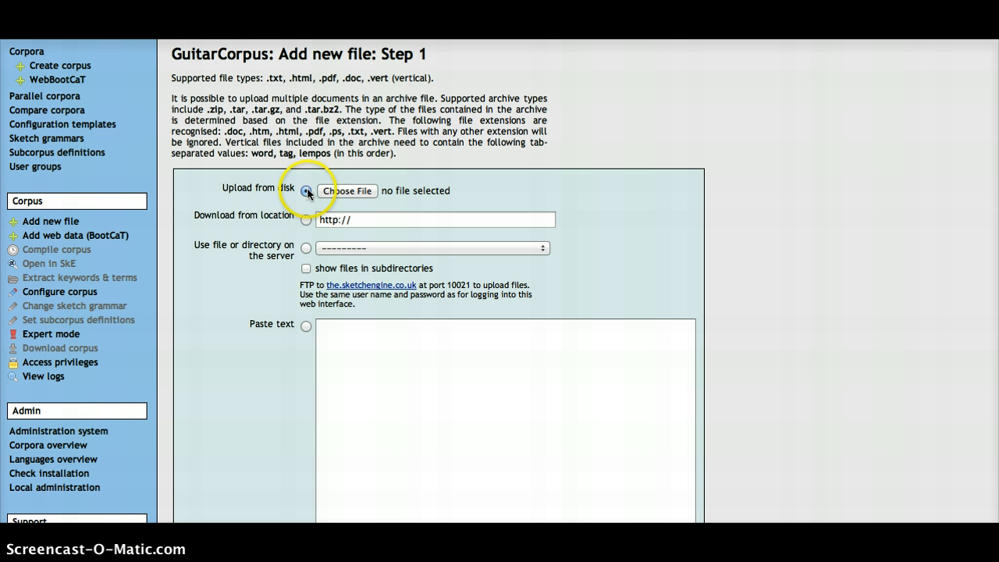
- Upload Acoustic_Guitar_Corpus.txt from Documents and proceed to the file settings step
click(347, 191)
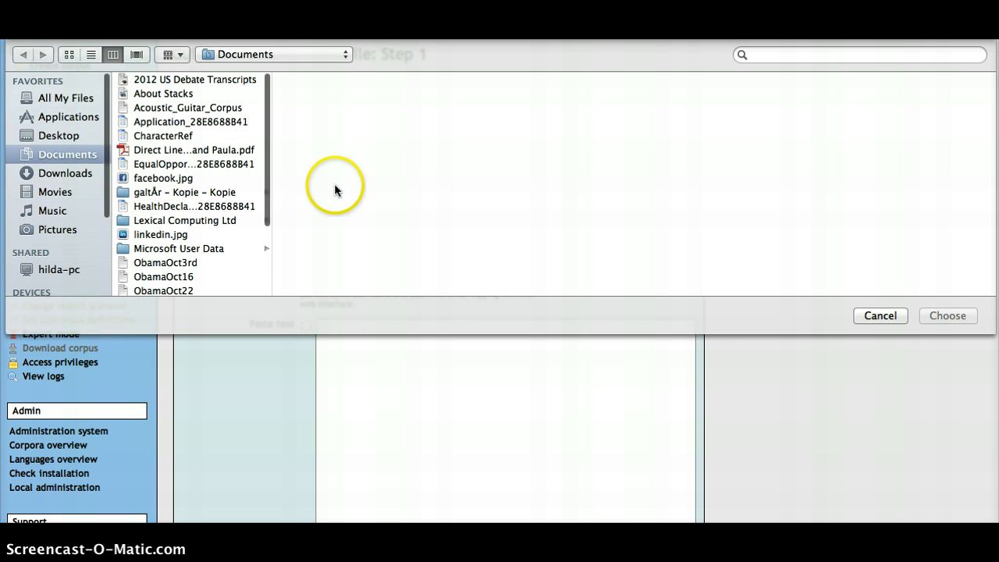
click(187, 107)
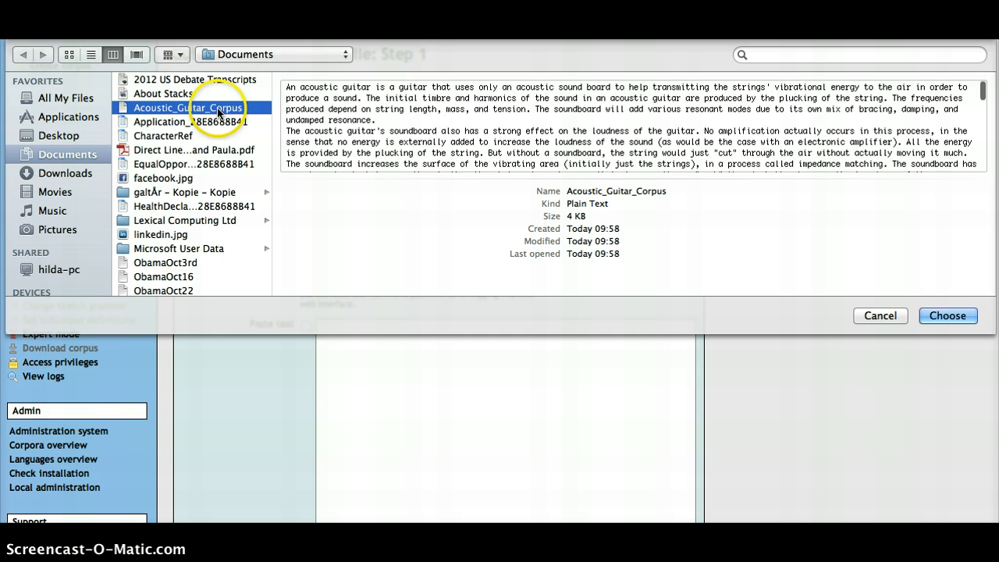
mouse_move(864, 134)
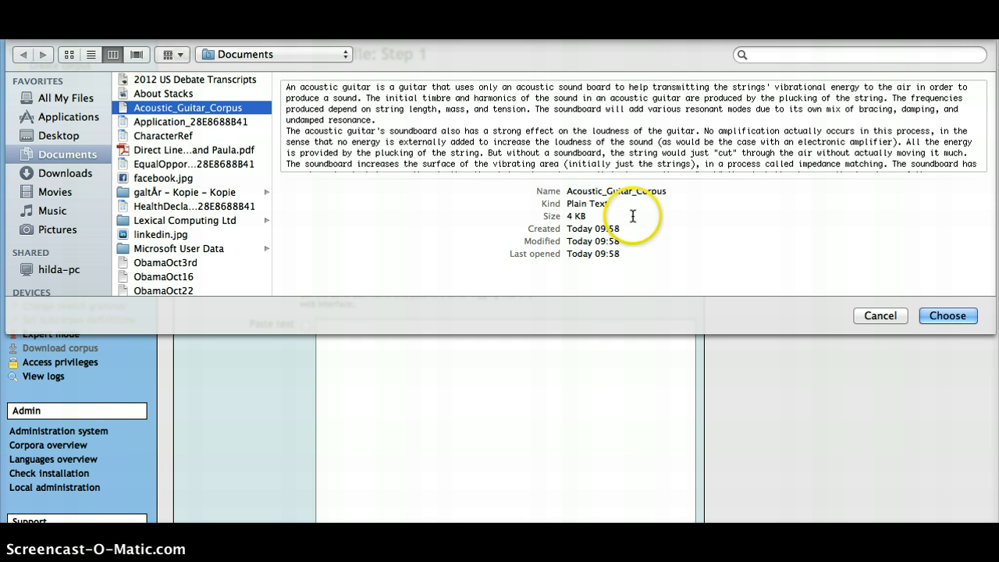
double_click(587, 203)
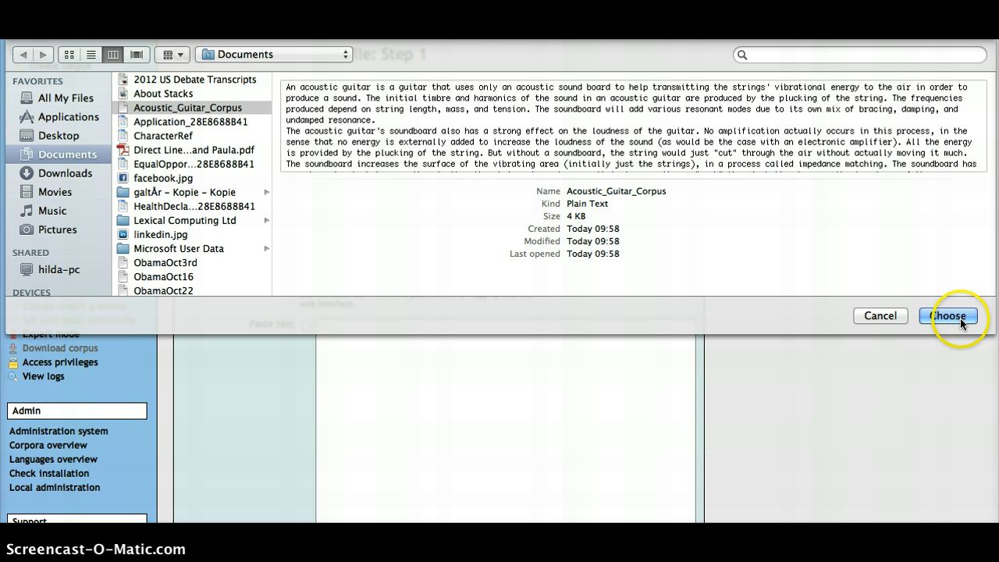
click(949, 316)
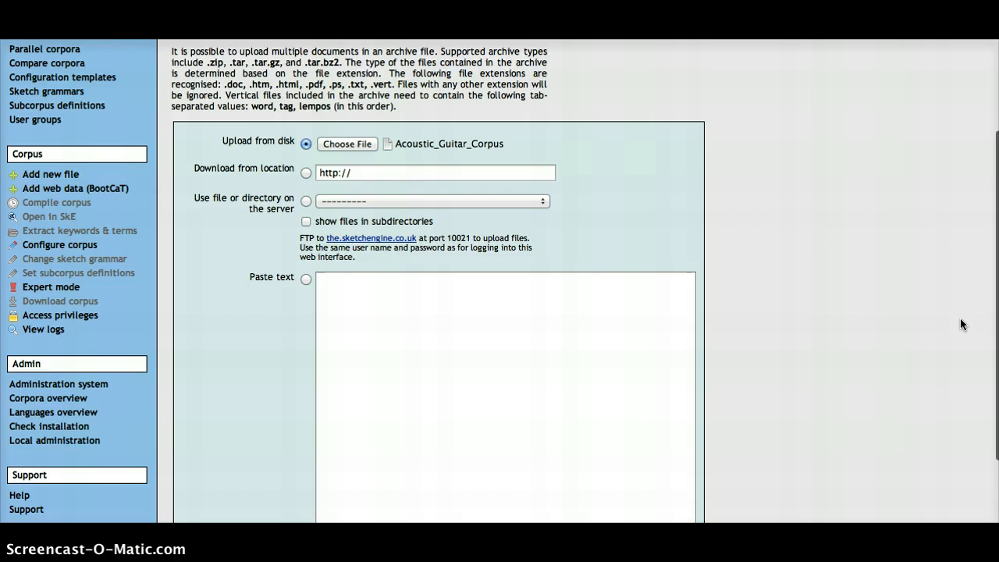
scroll(down, 3)
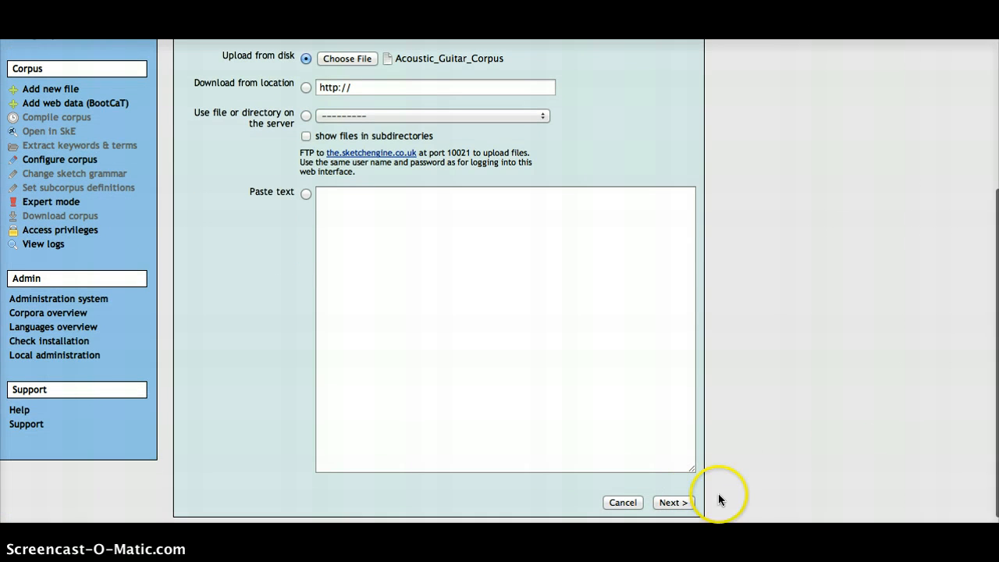
click(671, 502)
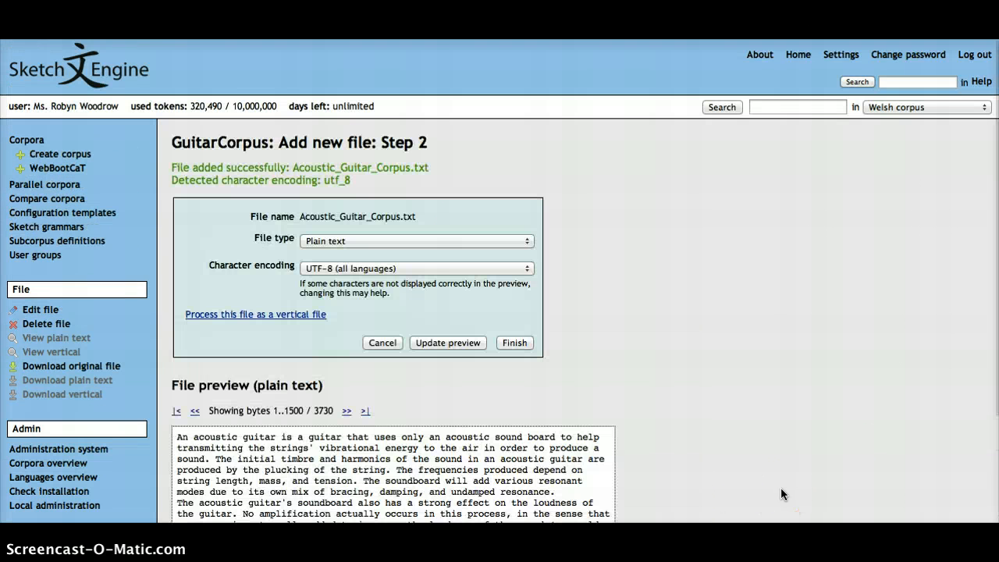
scroll(down, 3)
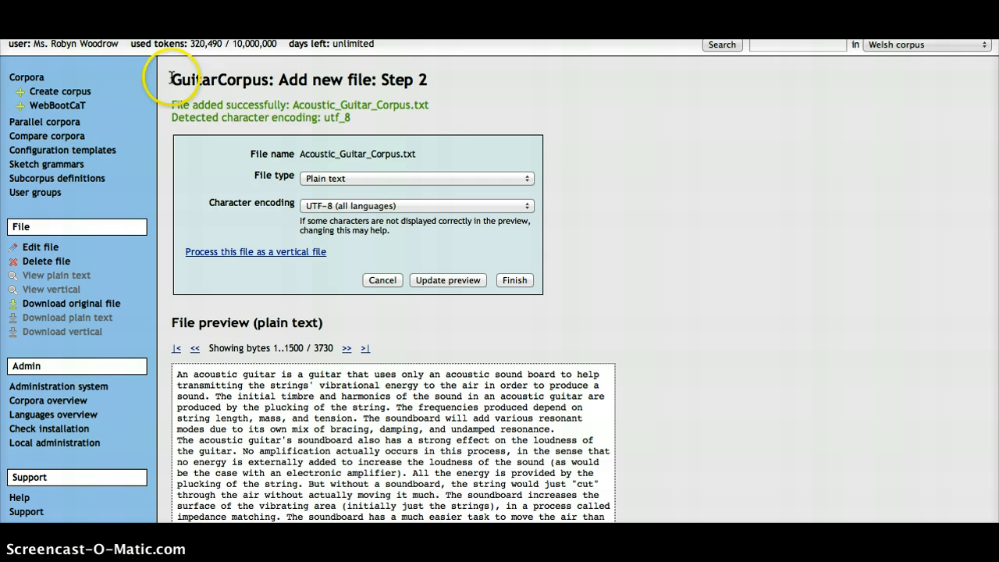
scroll(down, 3)
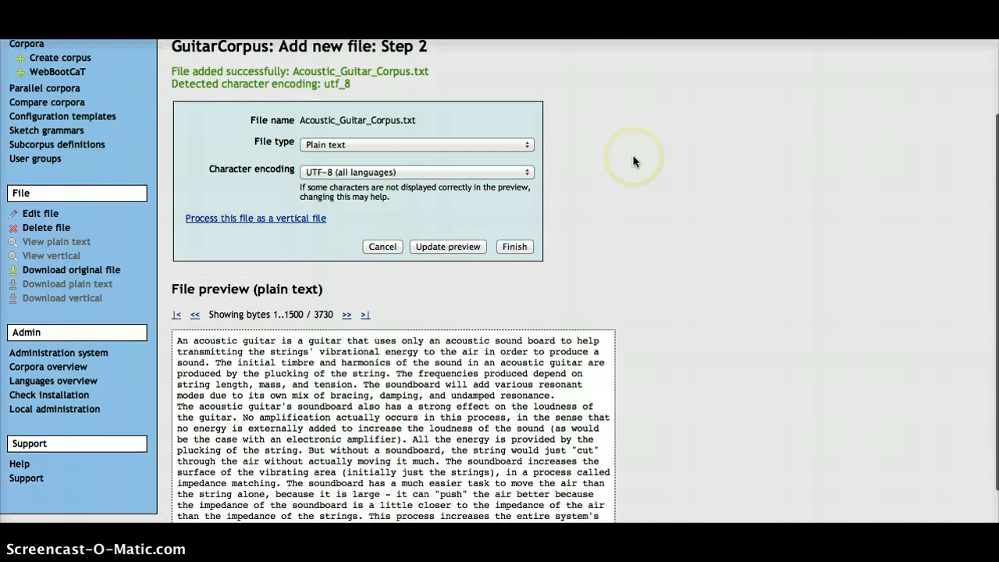
click(416, 144)
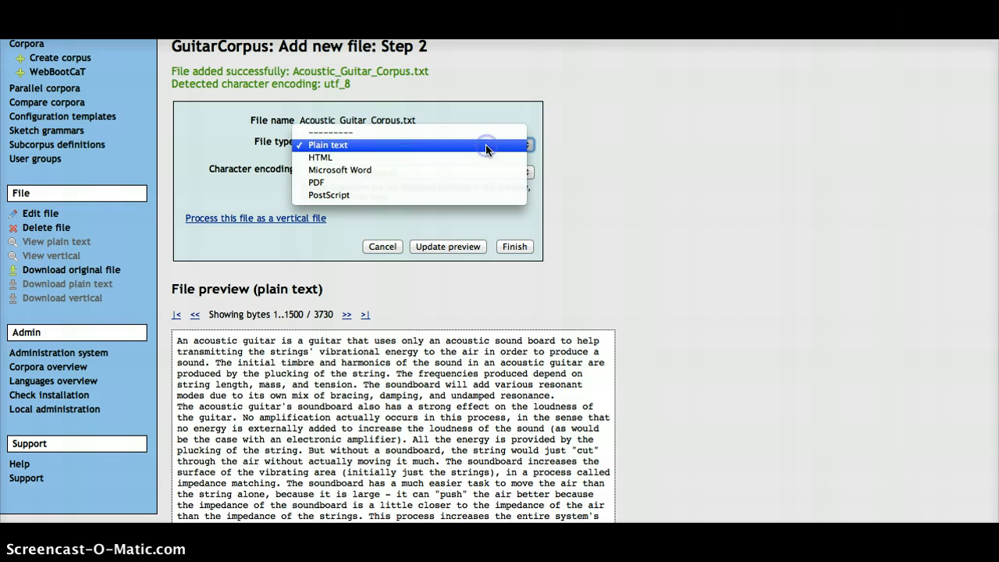
click(328, 144)
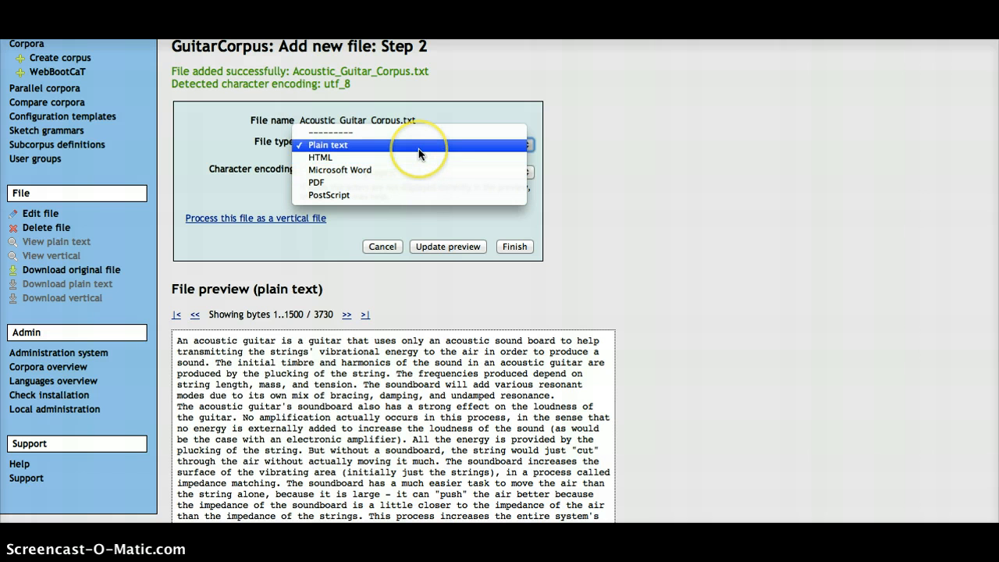
click(327, 145)
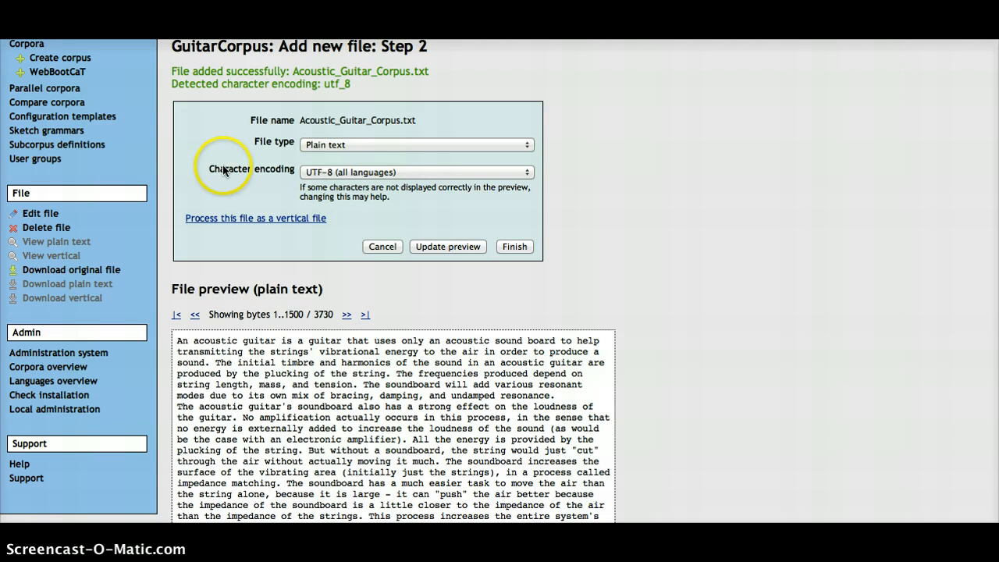
click(416, 172)
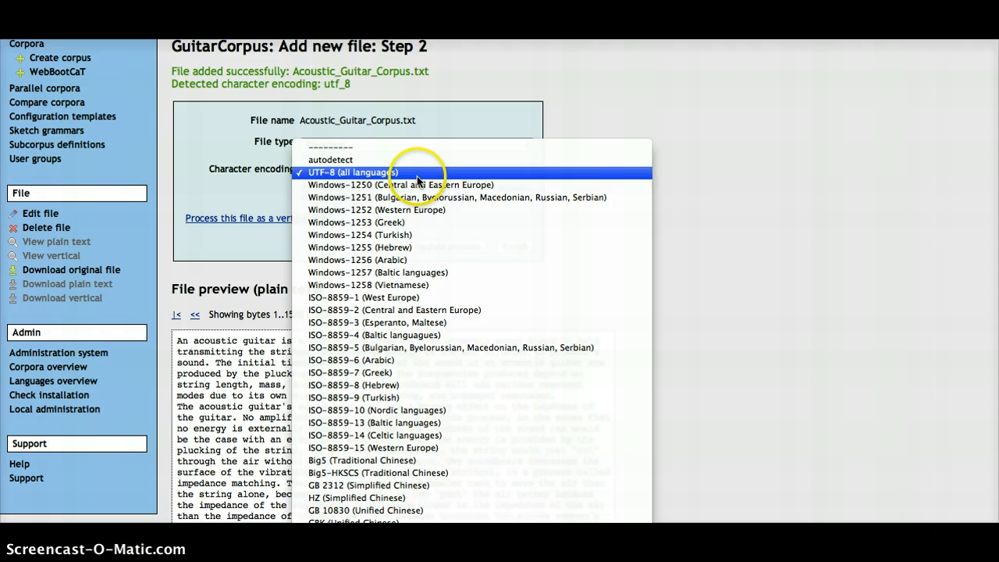
click(353, 172)
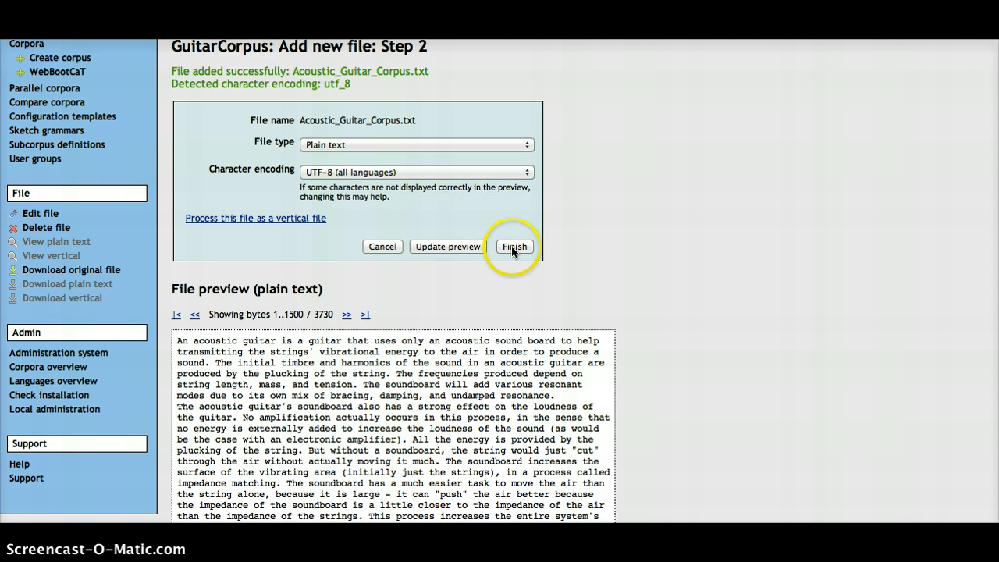
click(514, 246)
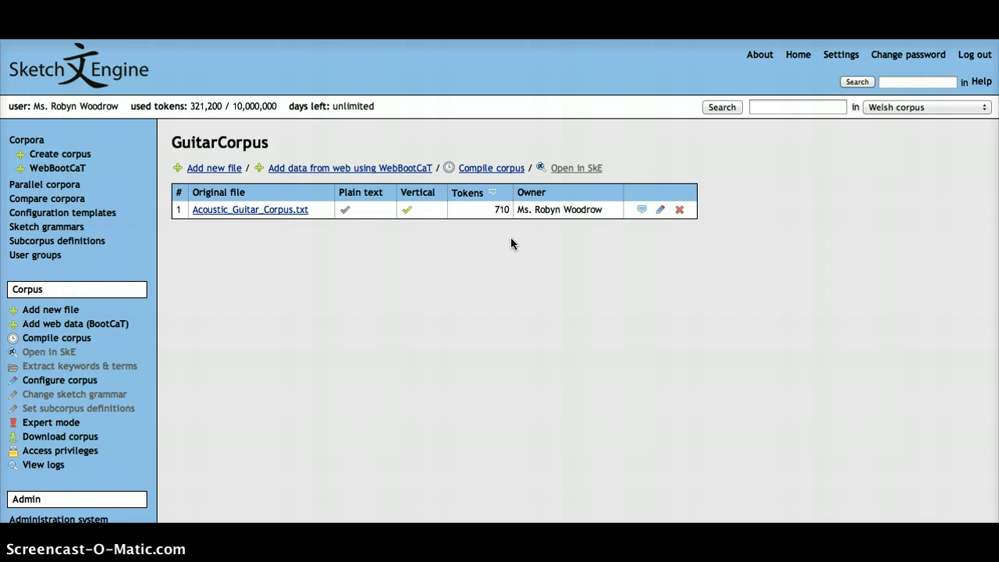
- Open the Compile corpus page from the GuitarCorpus overview
click(491, 168)
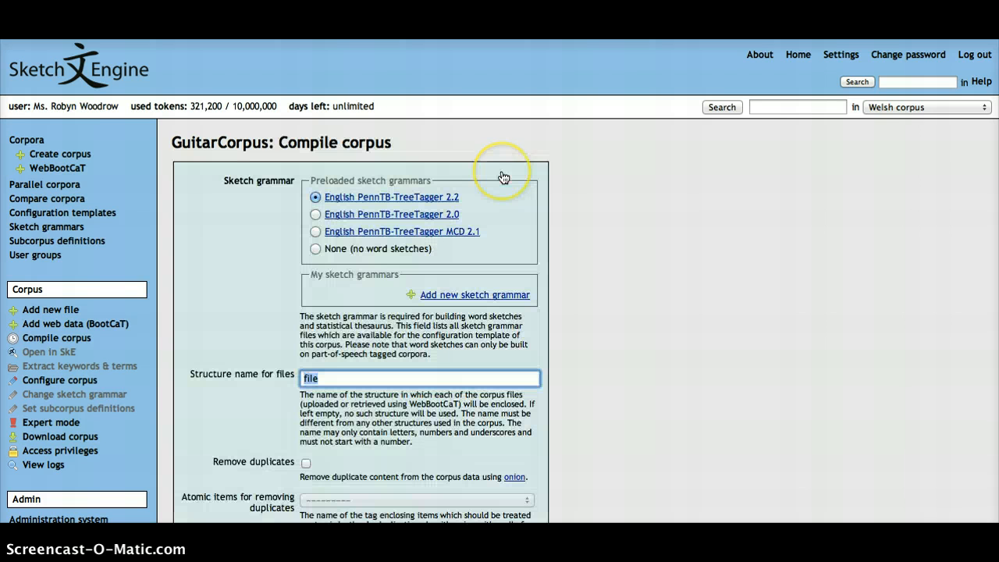
- Compile GuitarCorpus with English PennTB-TreeTagger 2.2 and structure name 'file'
scroll(down, 3)
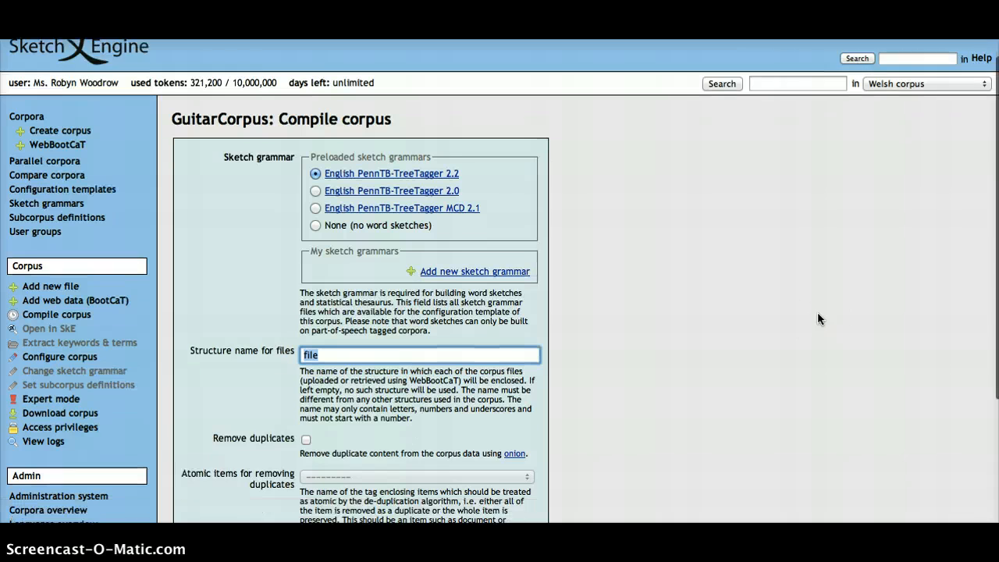
scroll(down, 3)
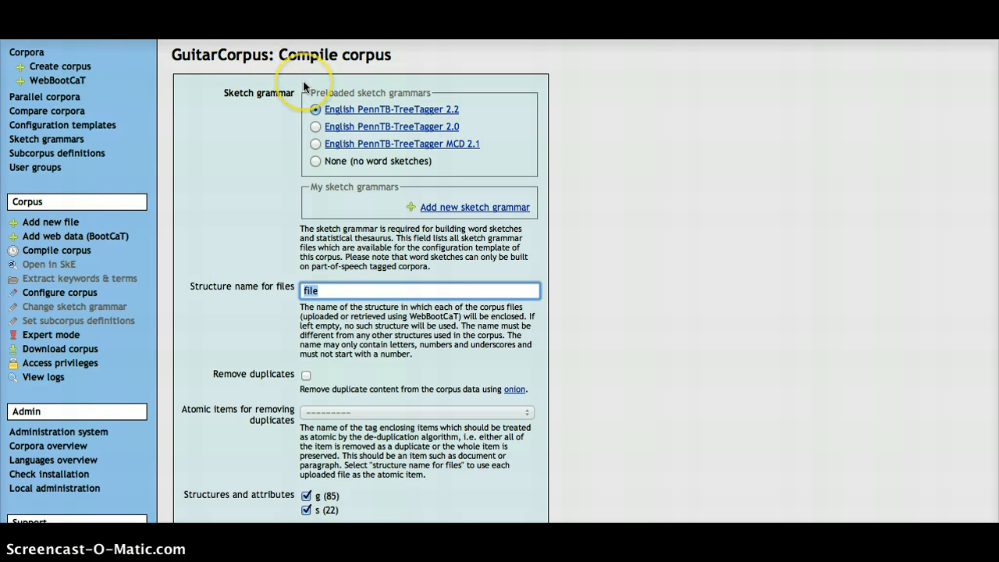
mouse_move(760, 160)
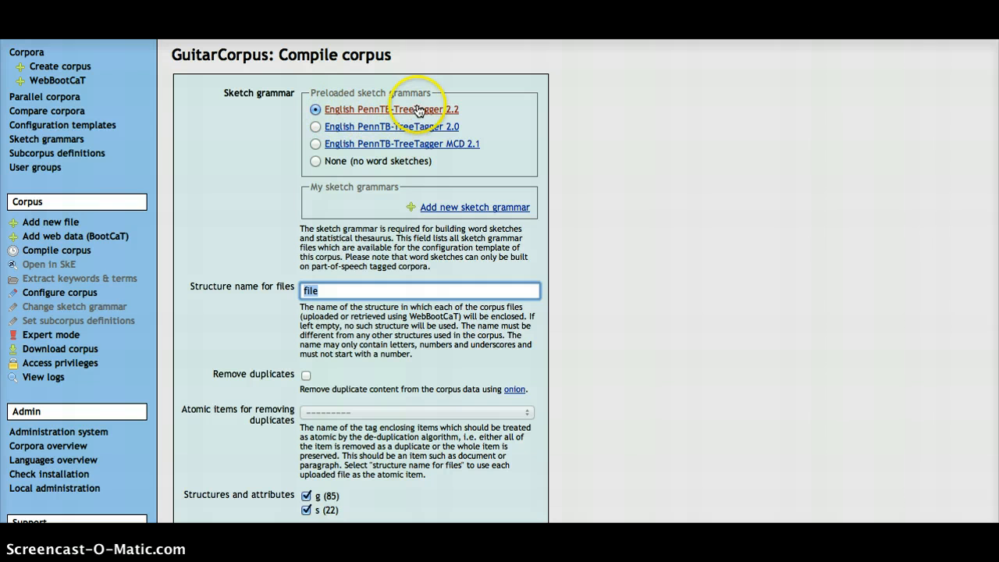
scroll(down, 3)
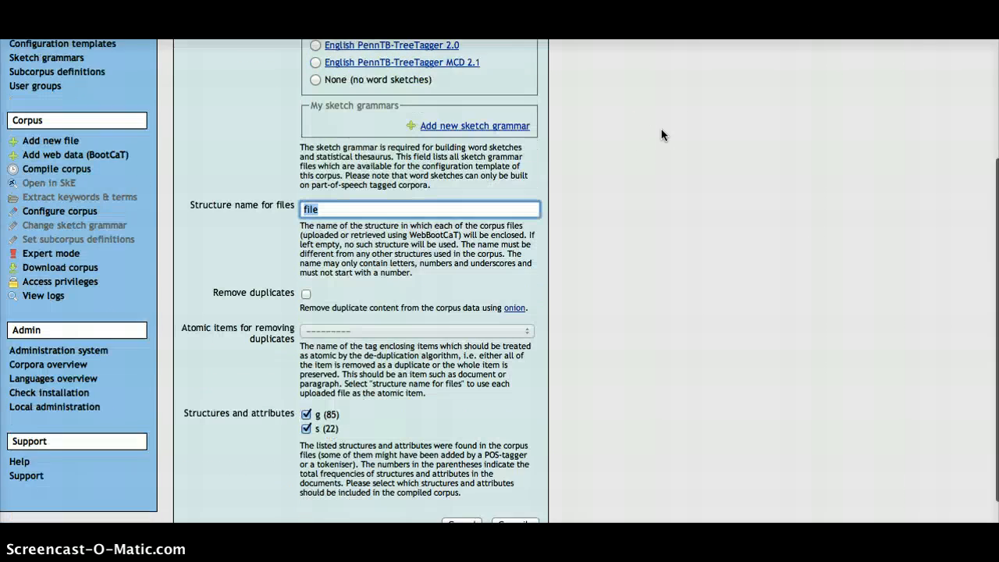
scroll(down, 3)
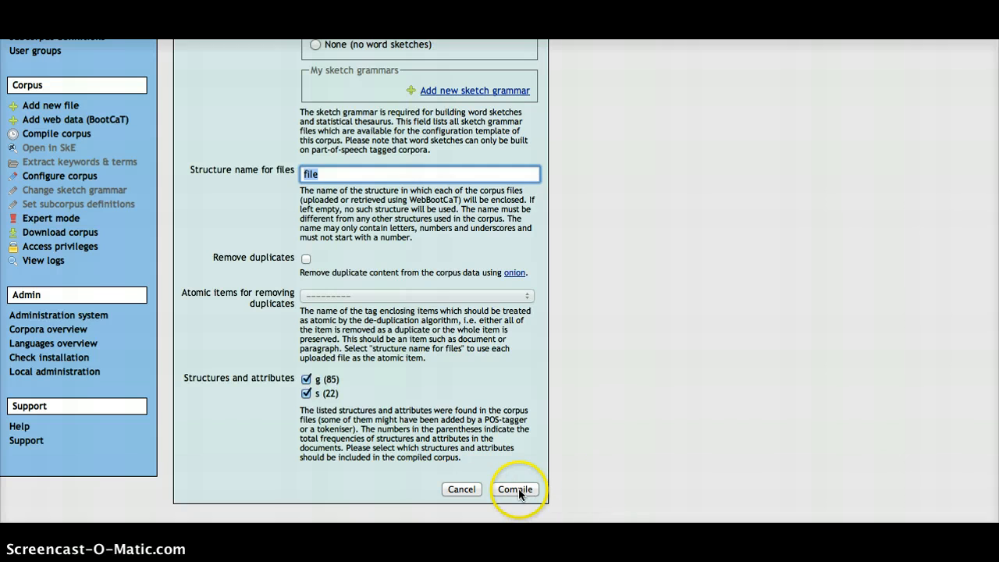
click(514, 489)
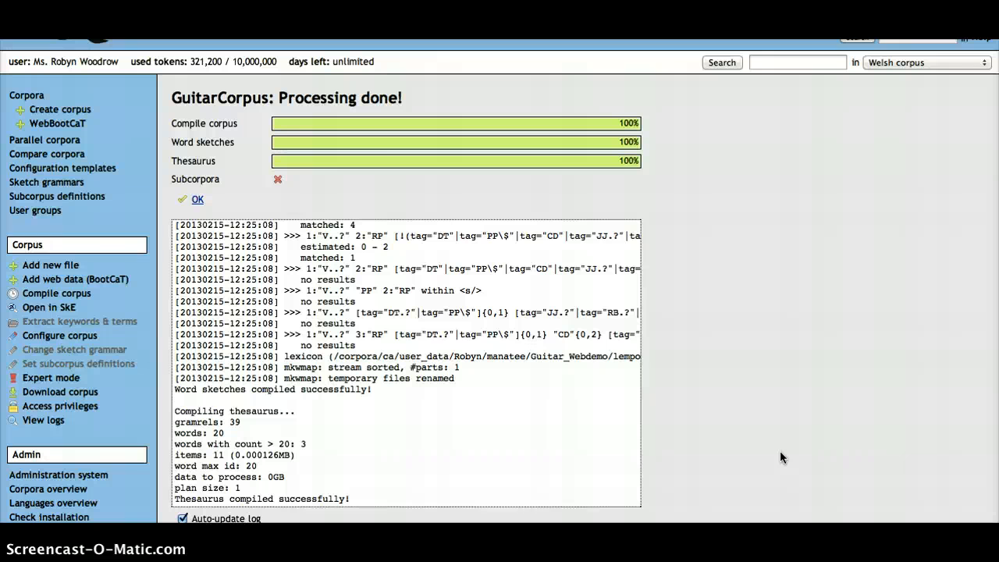
mouse_move(244, 171)
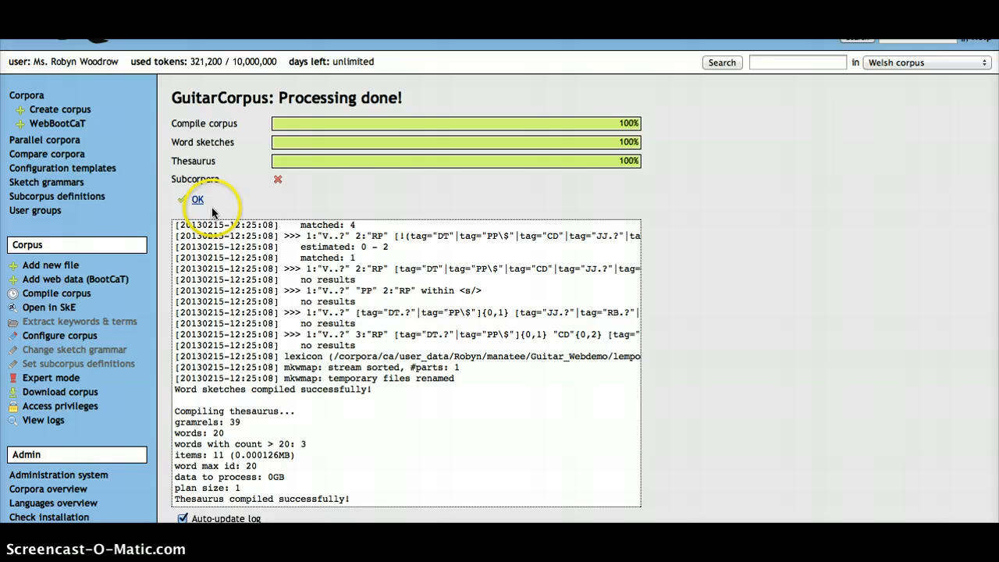
mouse_move(628, 199)
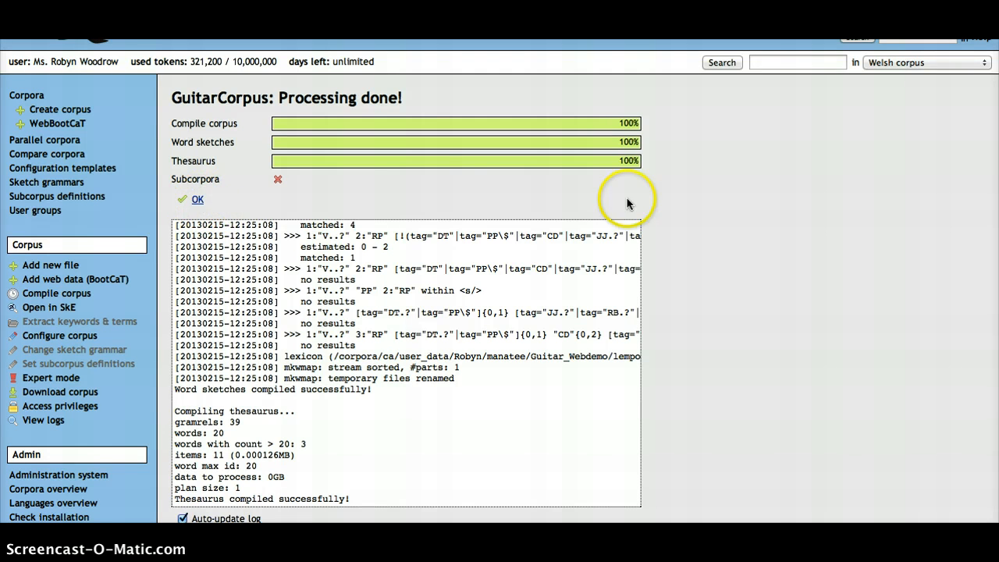
- Confirm GuitarCorpus processing finished and open the corpus for searching
click(196, 199)
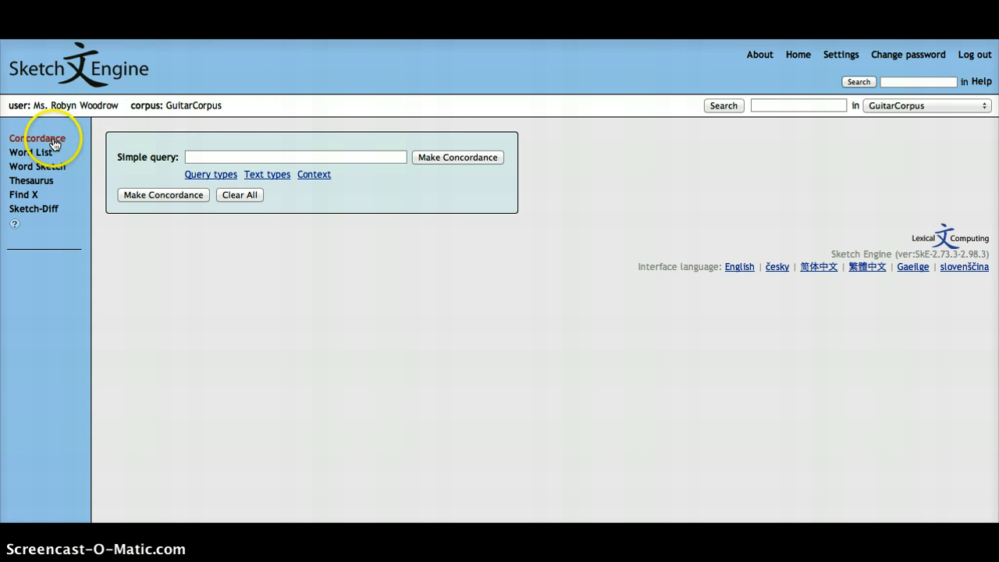
- Search GuitarCorpus concordance for 'acoustic', showing 8 hits in context
click(295, 157)
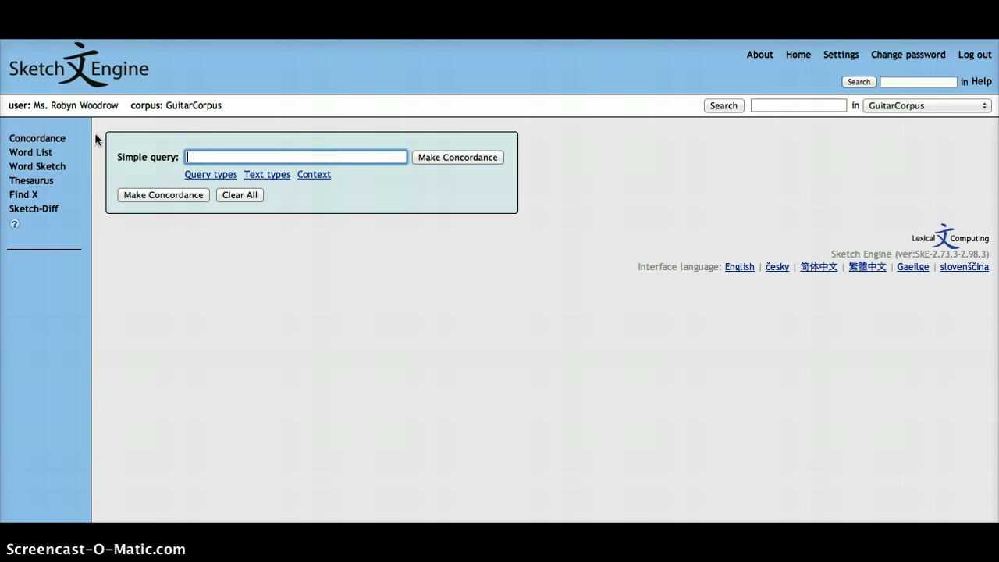
mouse_move(217, 150)
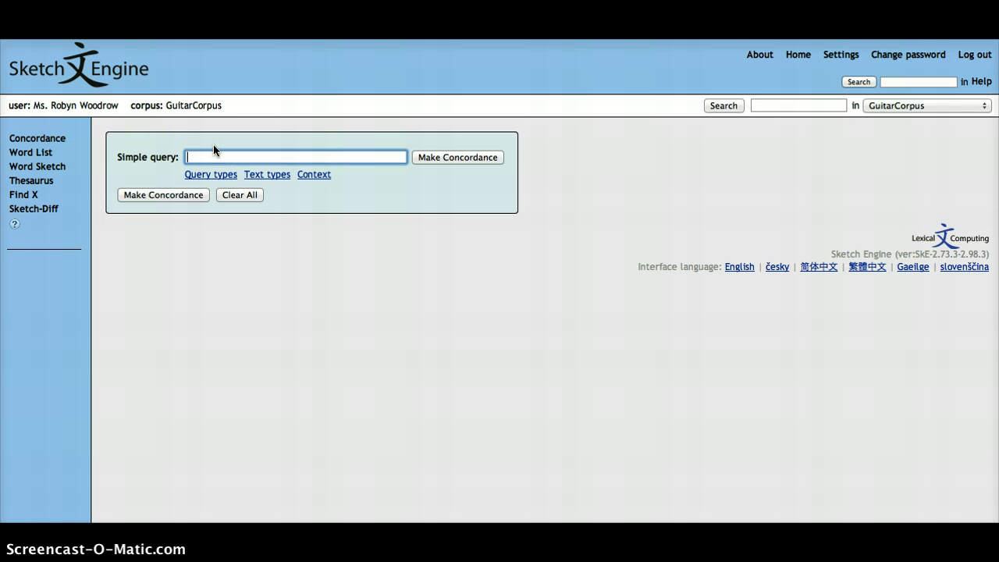
text(auntie)
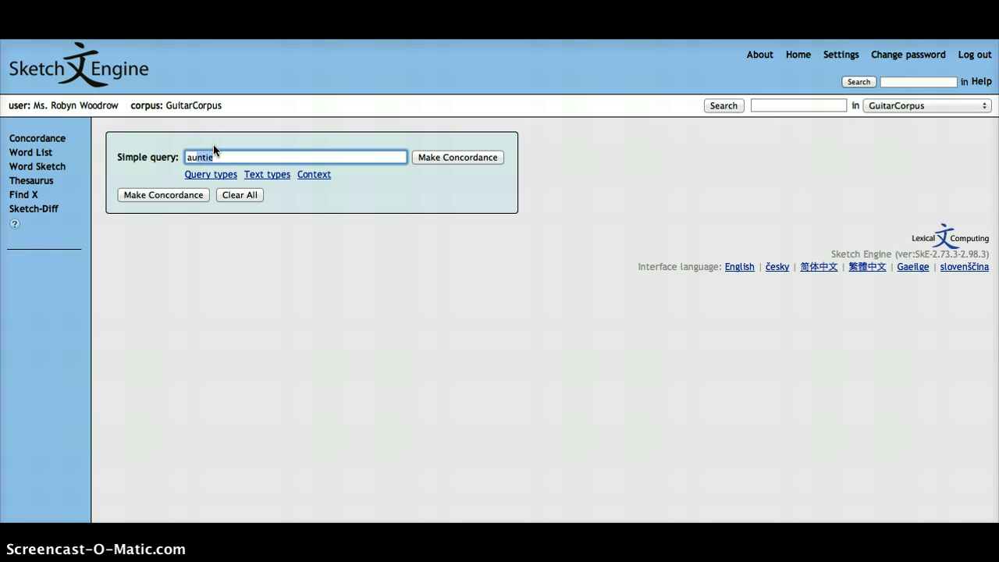
text(aucous)
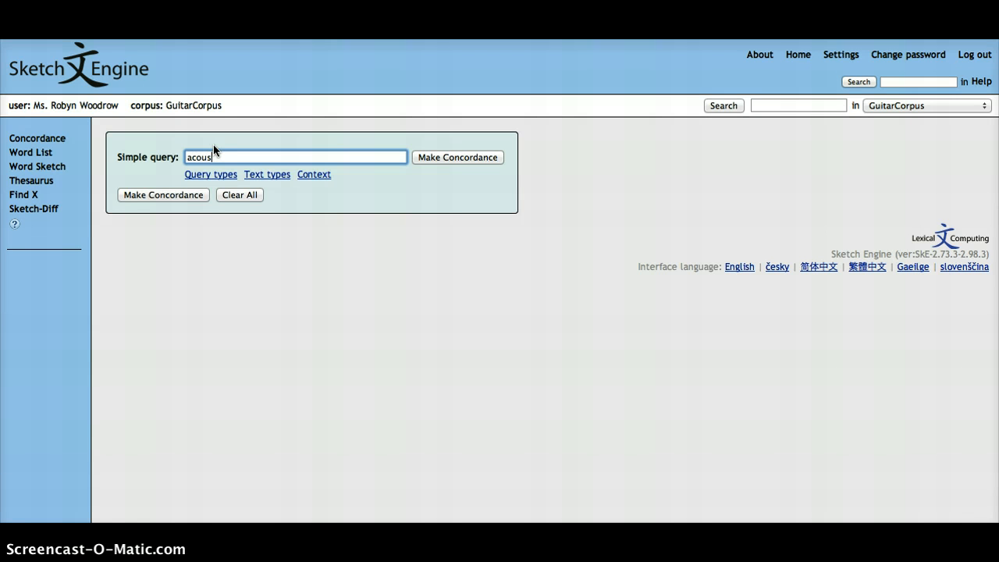
text(tic)
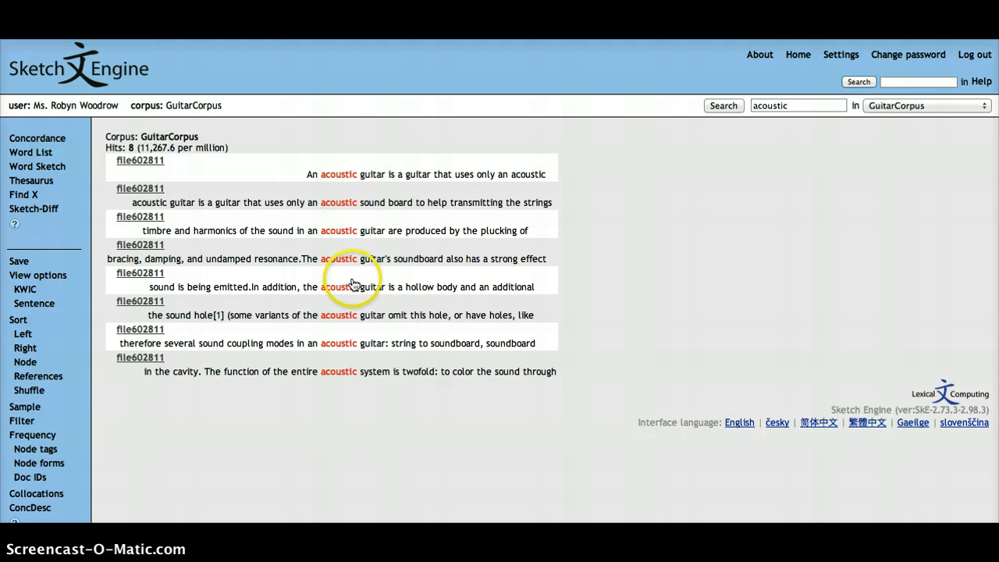
mouse_move(352, 393)
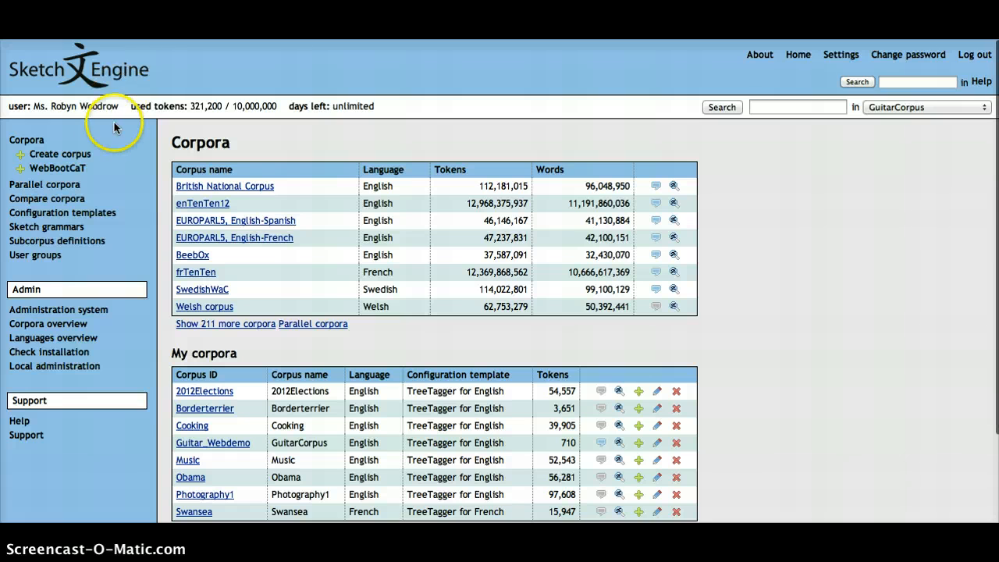
mouse_move(791, 171)
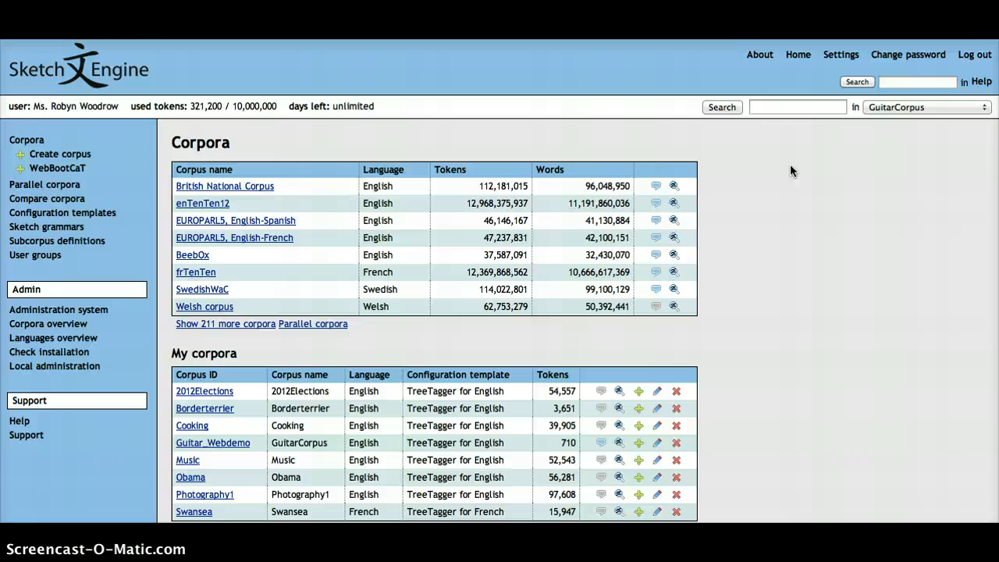
- Scroll the corpora overview down to My corpora and Customized preloaded corpora
scroll(down, 3)
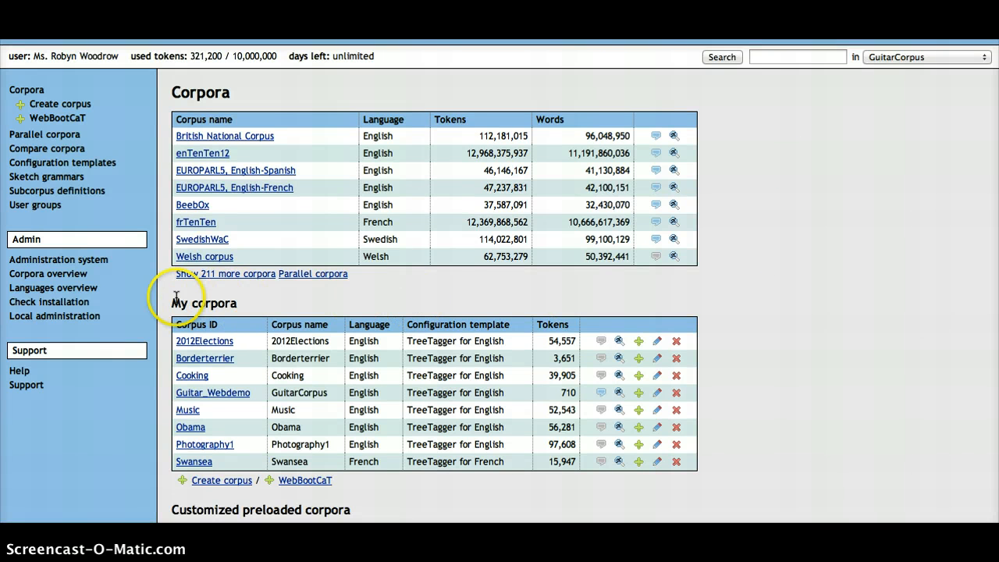
mouse_move(726, 320)
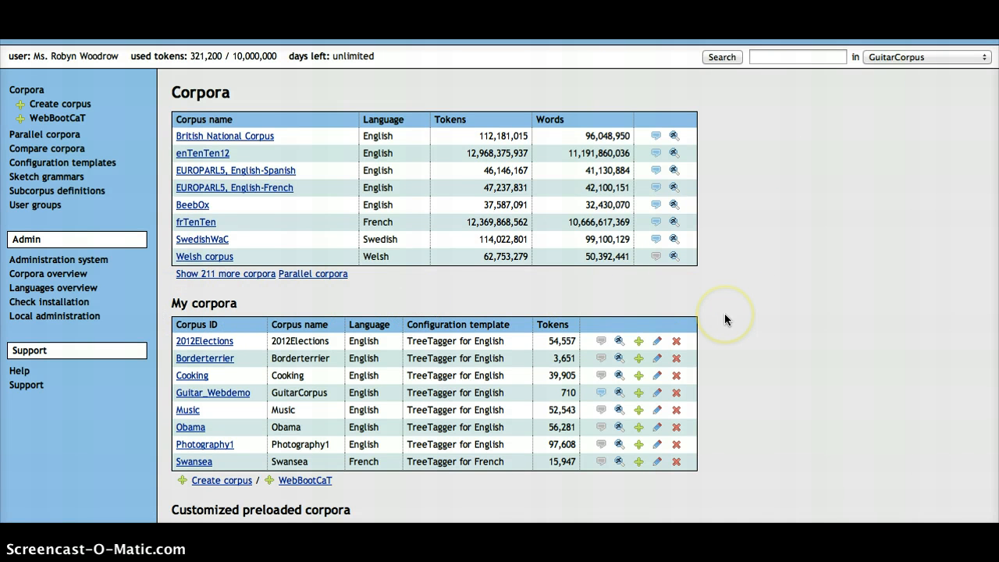
mouse_move(166, 398)
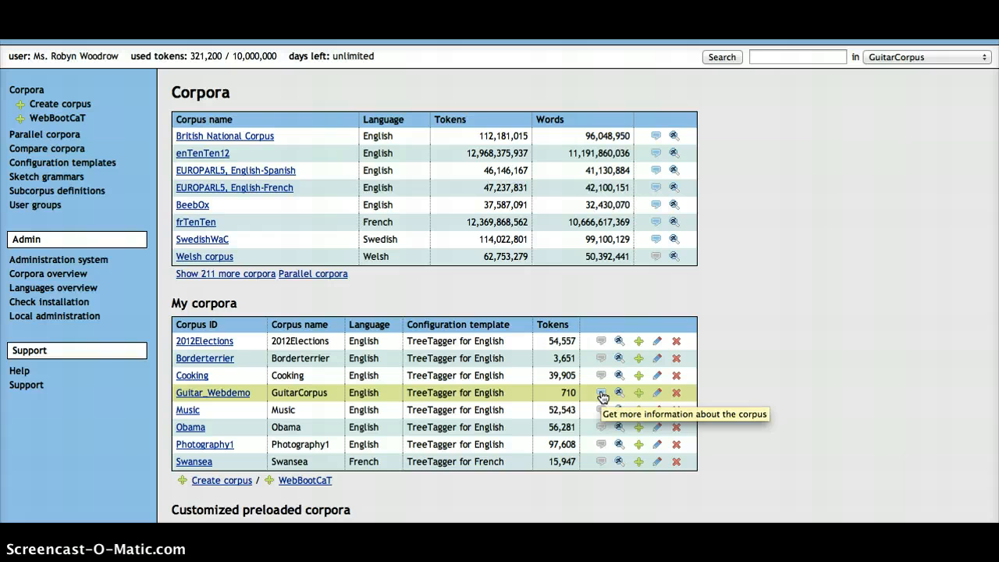
click(601, 393)
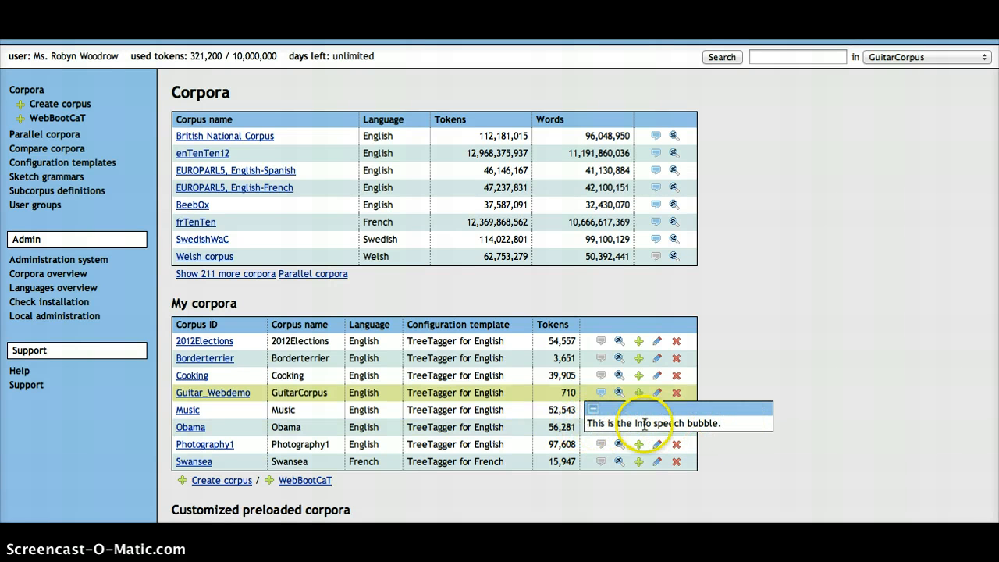
mouse_move(703, 424)
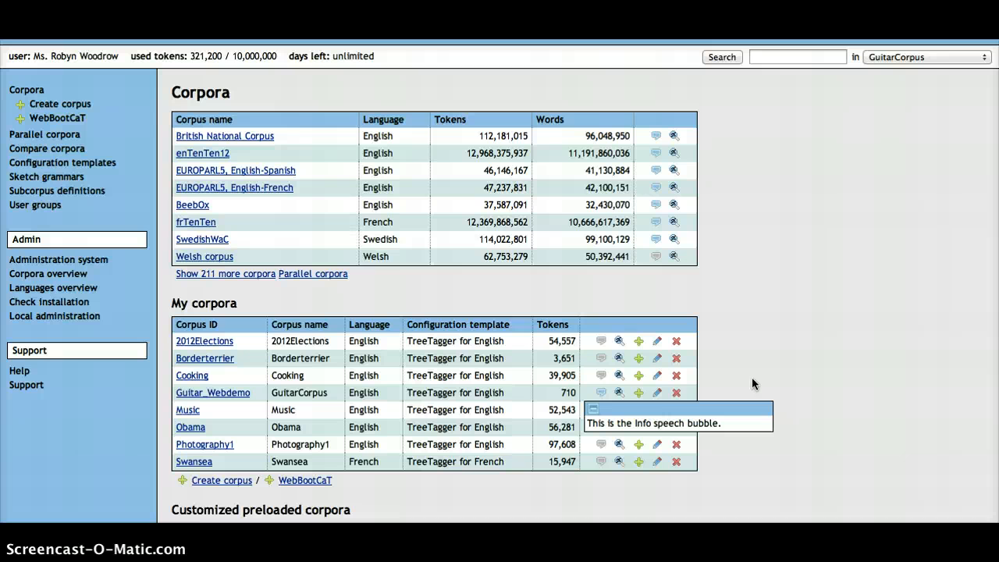
mouse_move(791, 307)
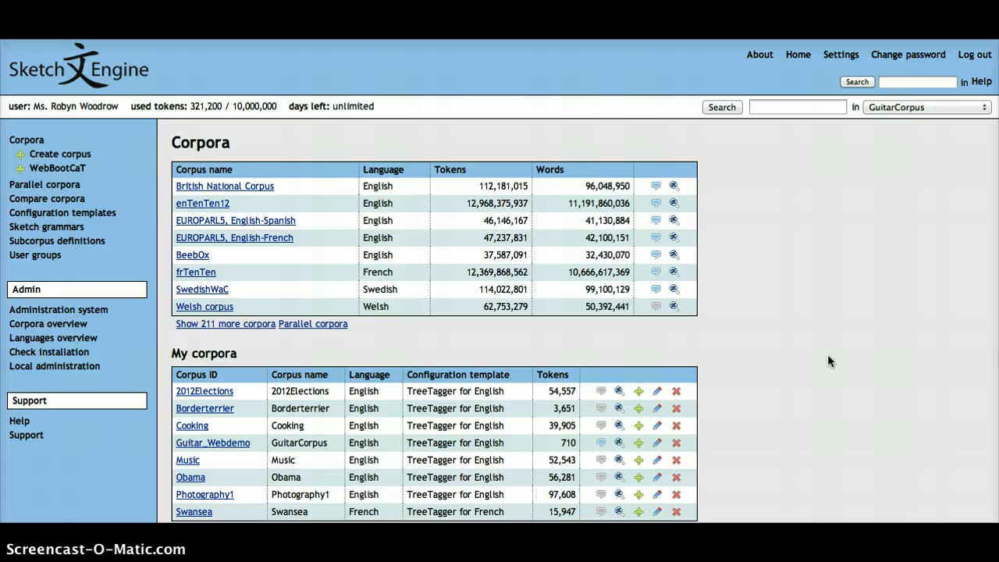
mouse_move(515, 337)
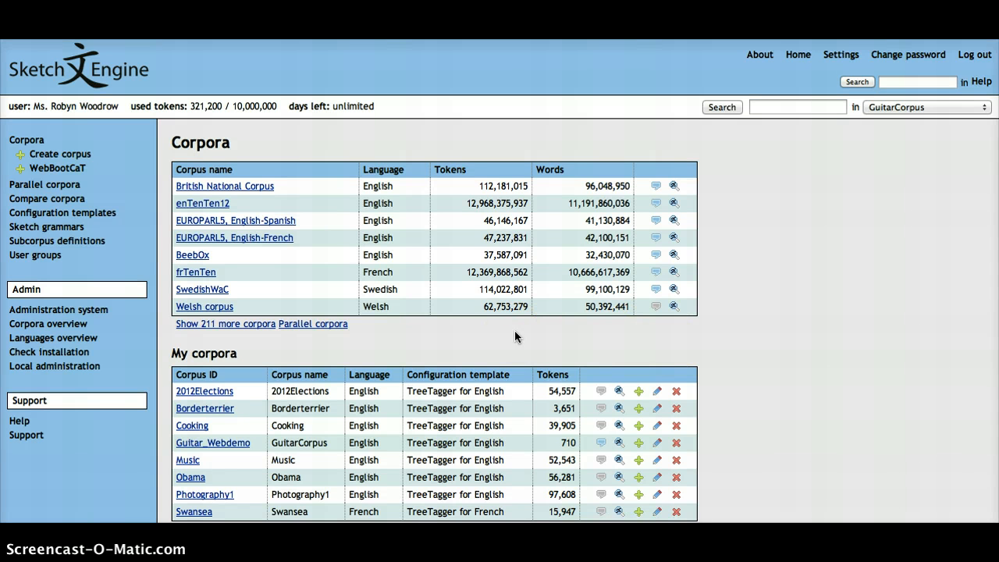